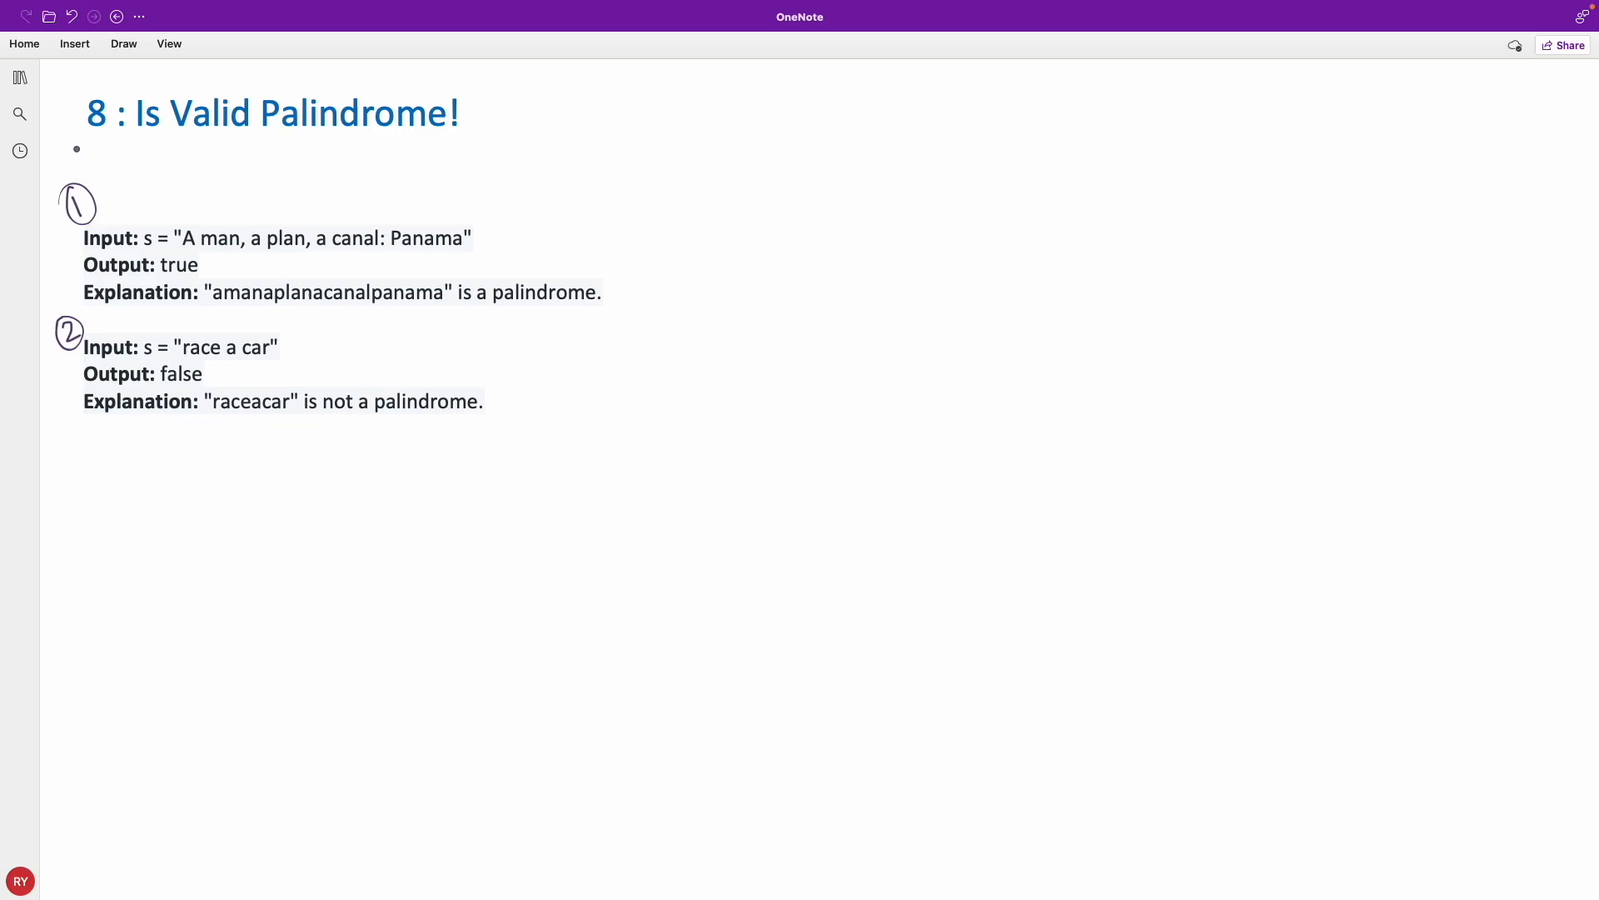
Underline the title 8 and 's =', handwrite 'ABA' as a sample palindrome, and tick the first input.
drag(74, 153, 117, 145)
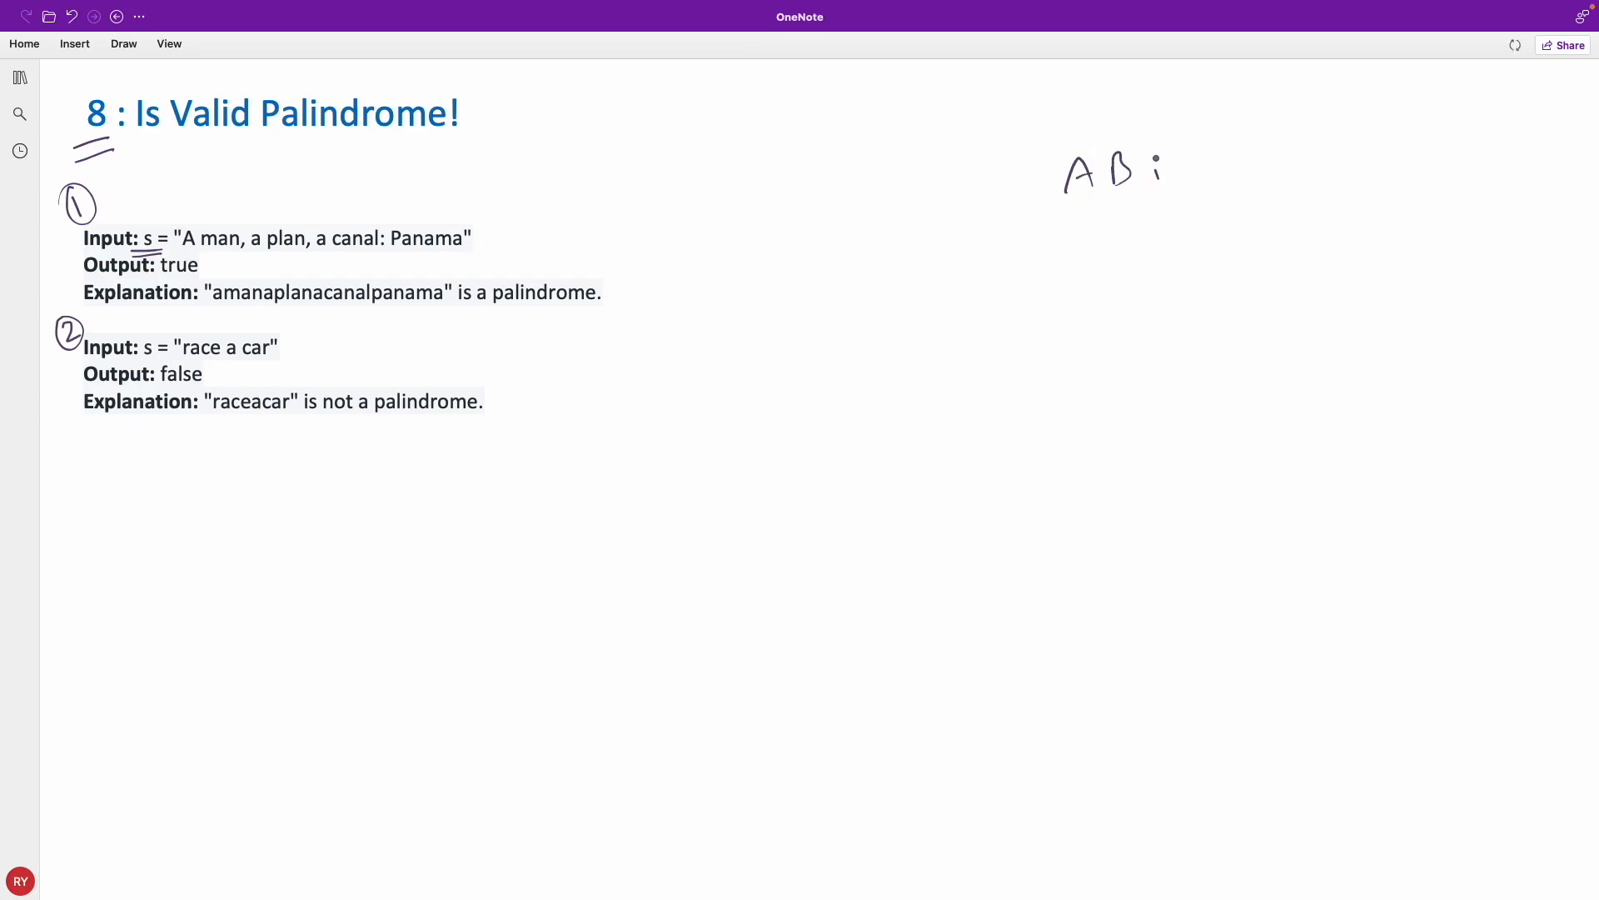
drag(1143, 183, 1173, 153)
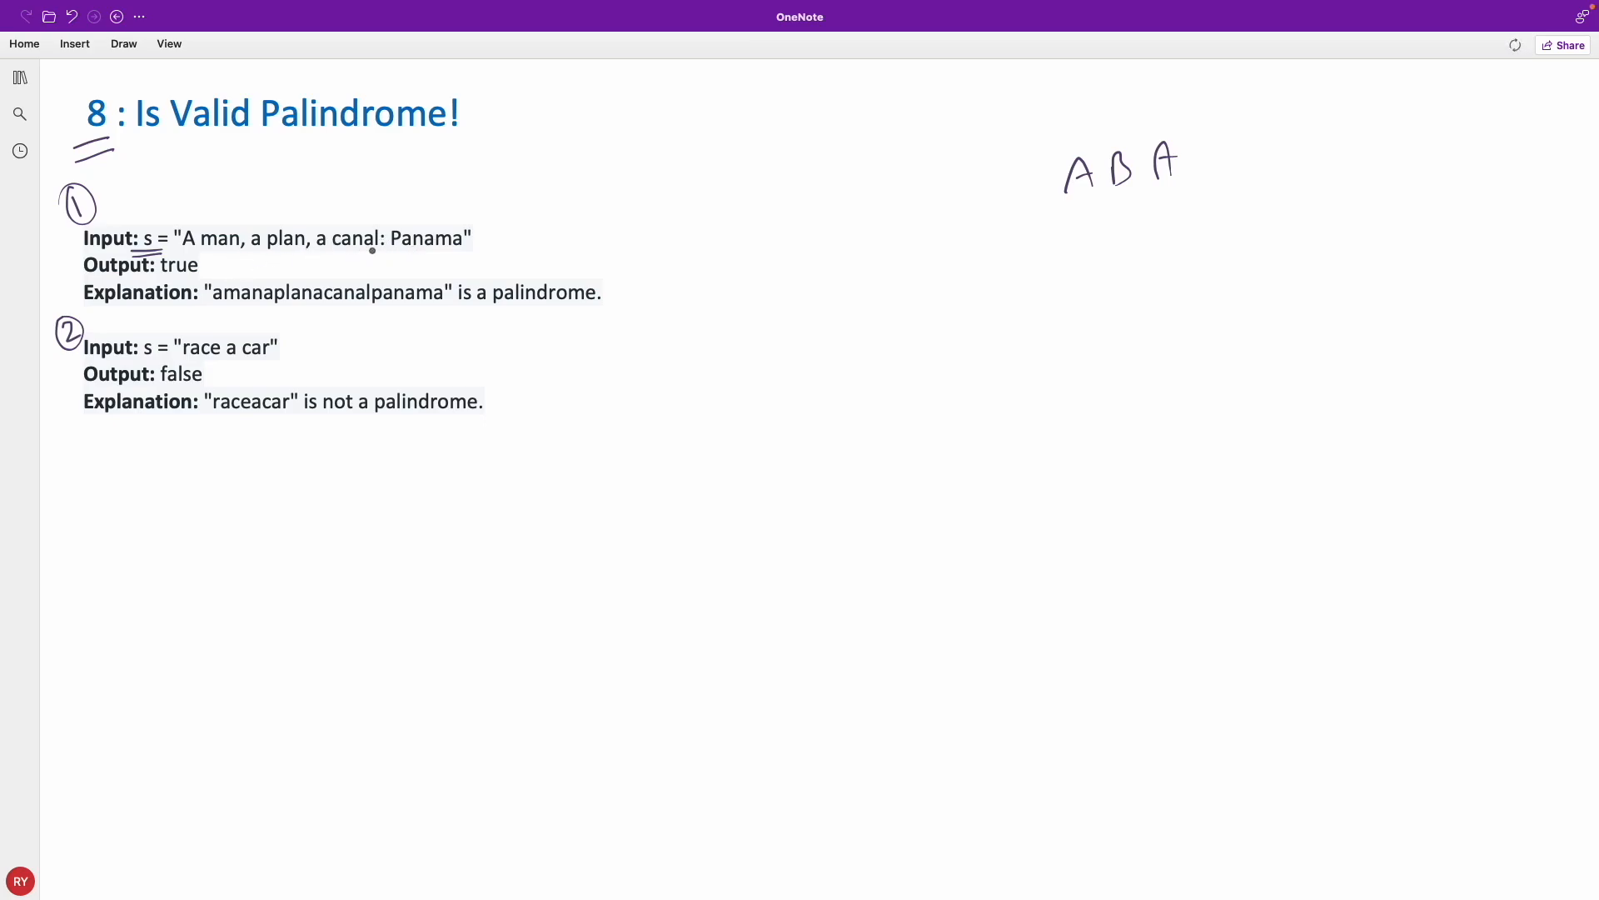
drag(495, 220, 515, 245)
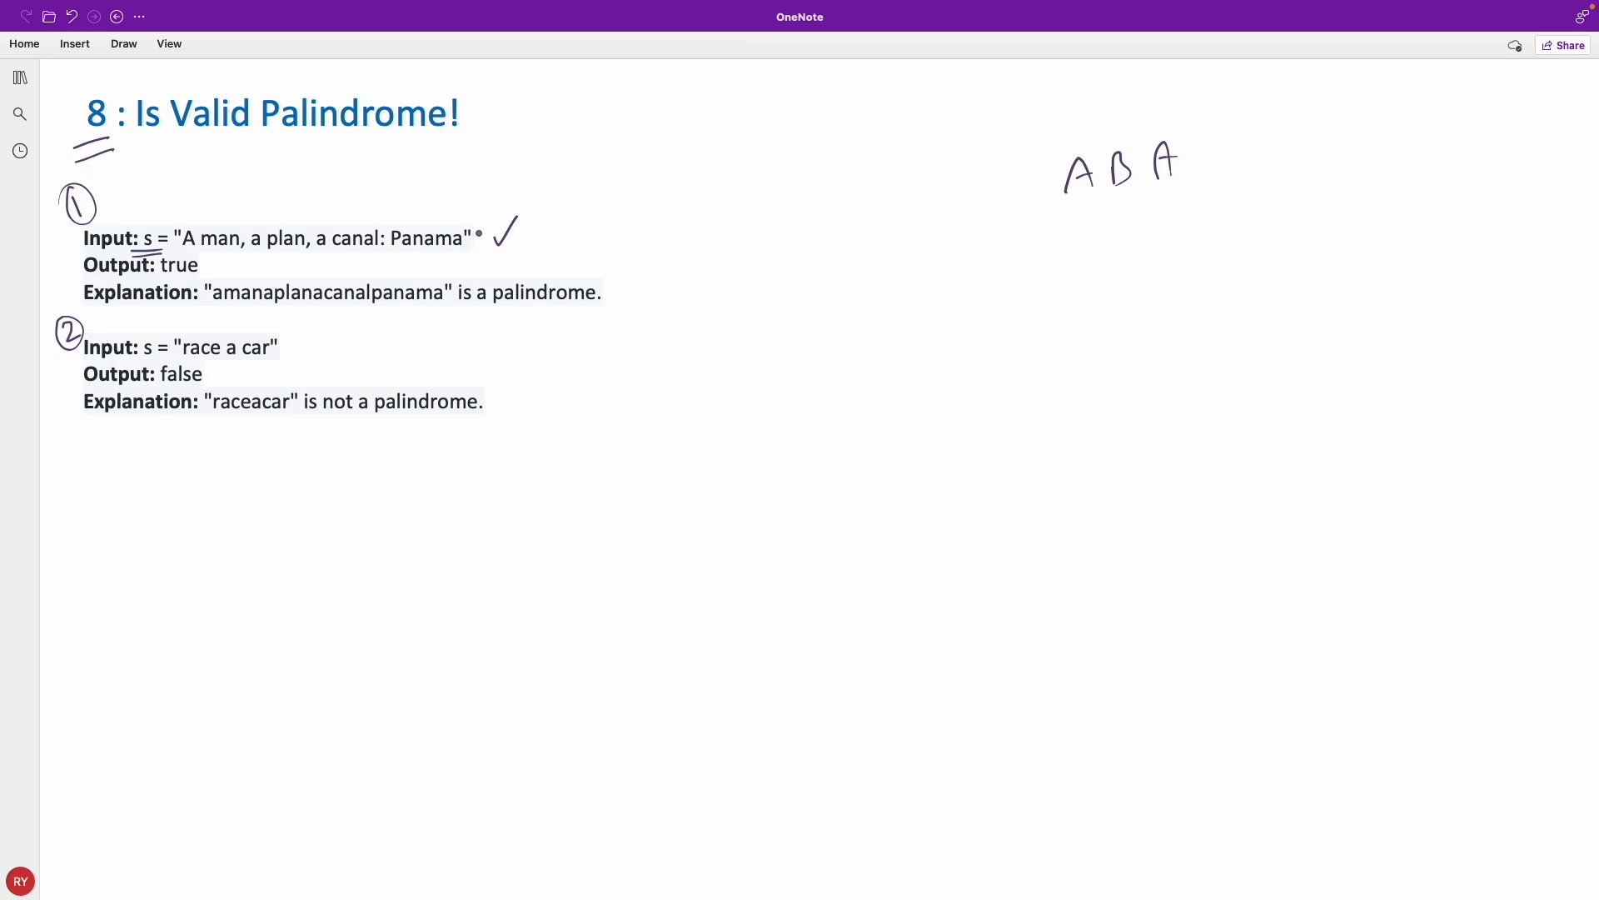
Draw a curved arrow right of the first input and down arrows above positions in the input string.
drag(480, 232, 611, 244)
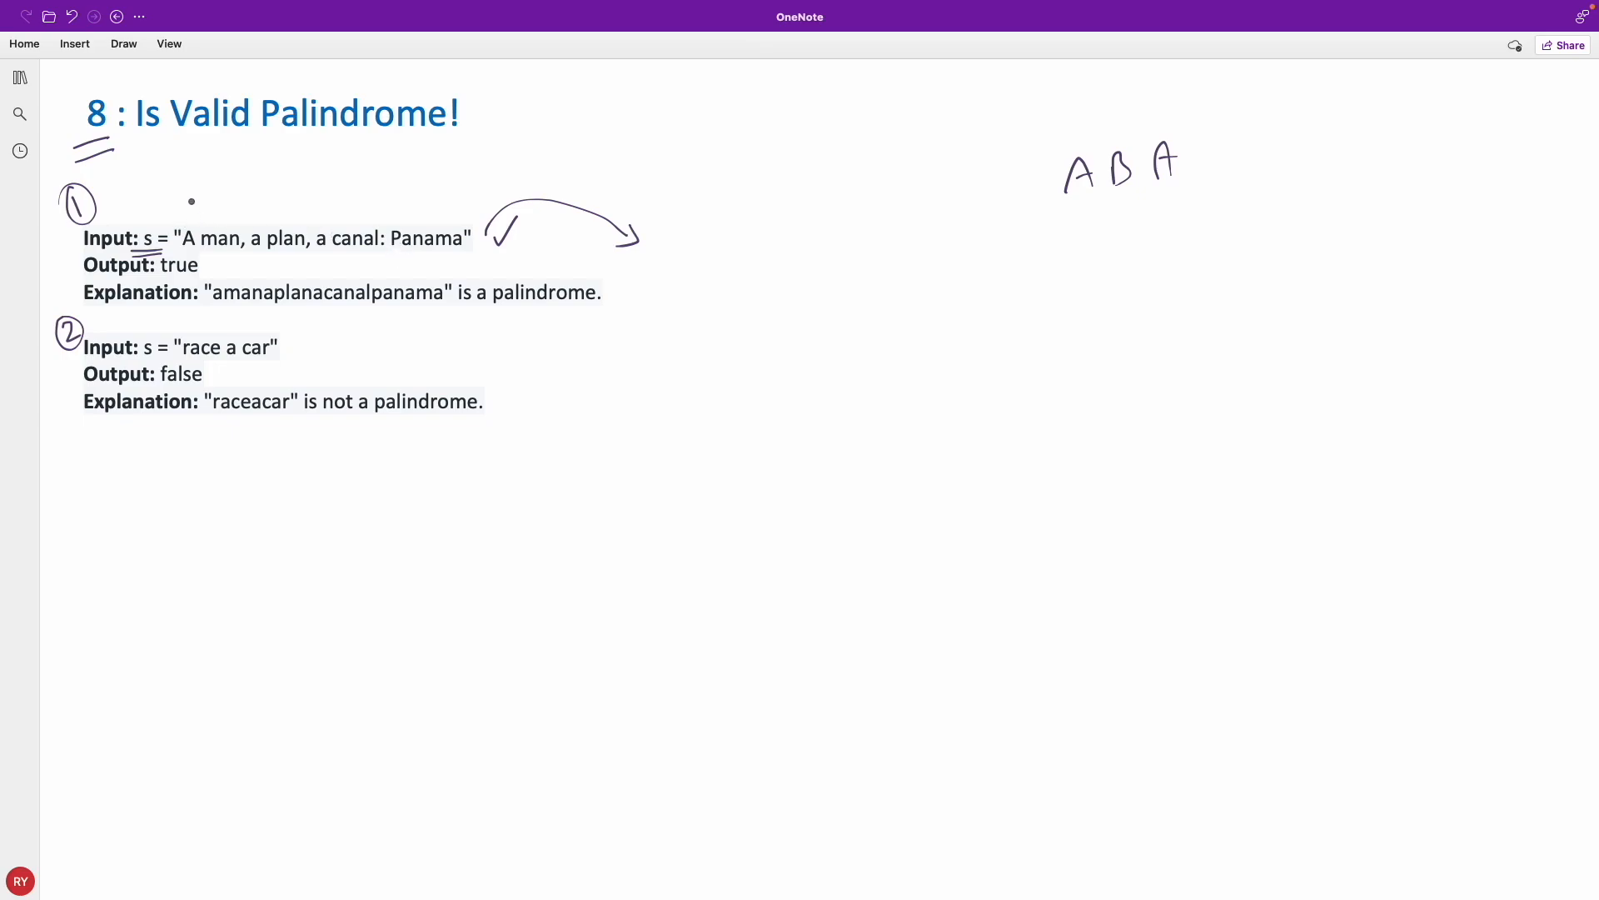
drag(193, 181, 192, 204)
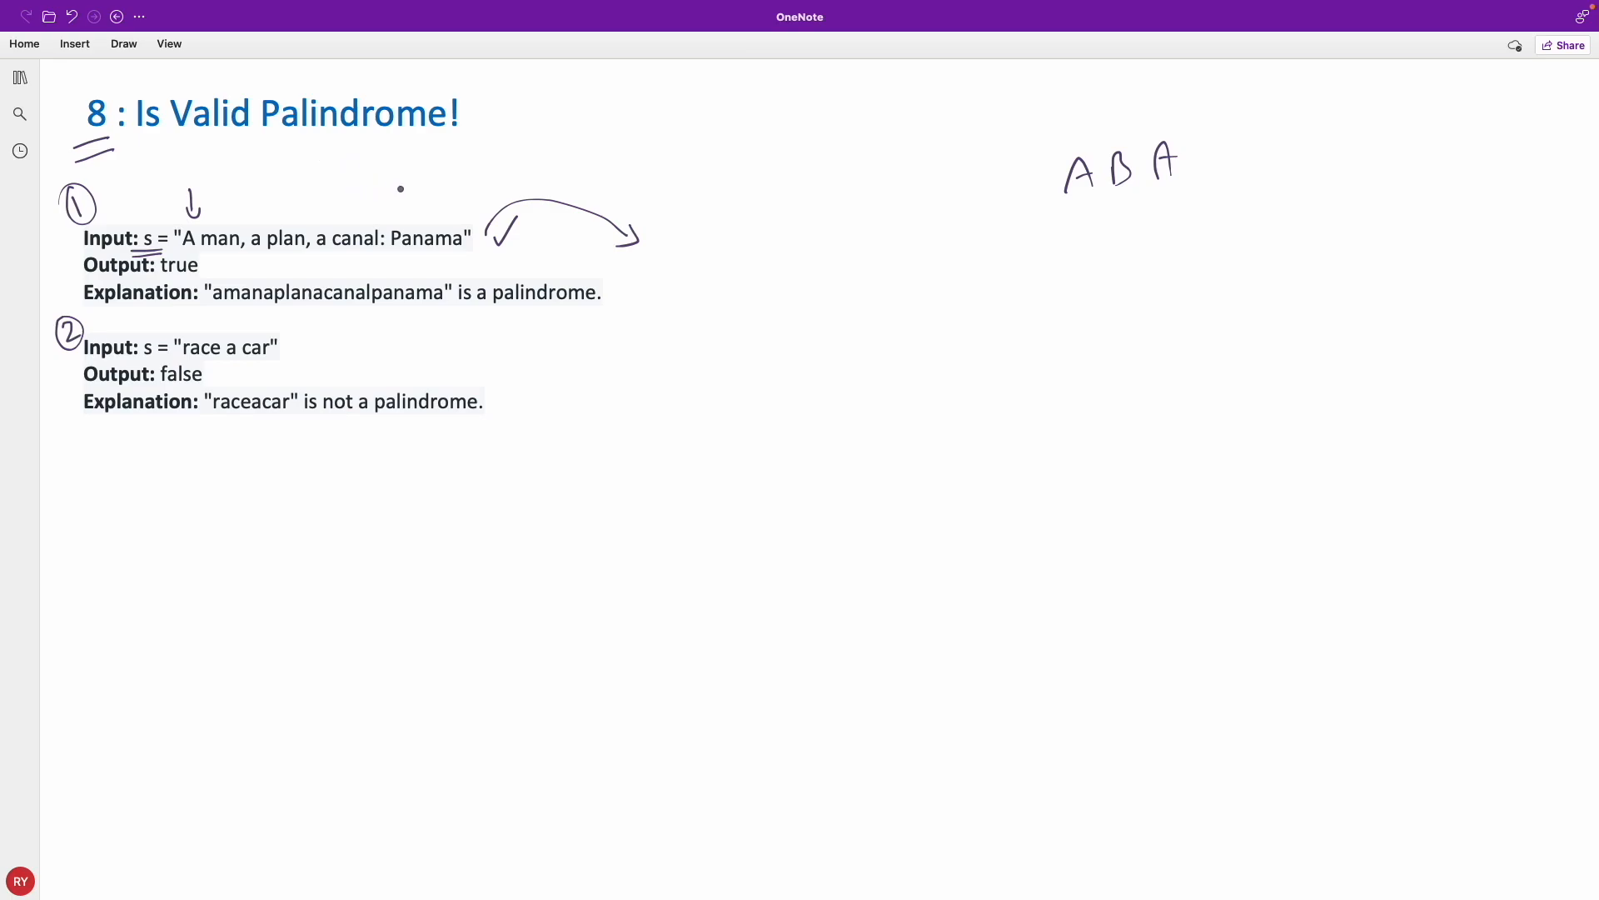
drag(399, 184, 398, 215)
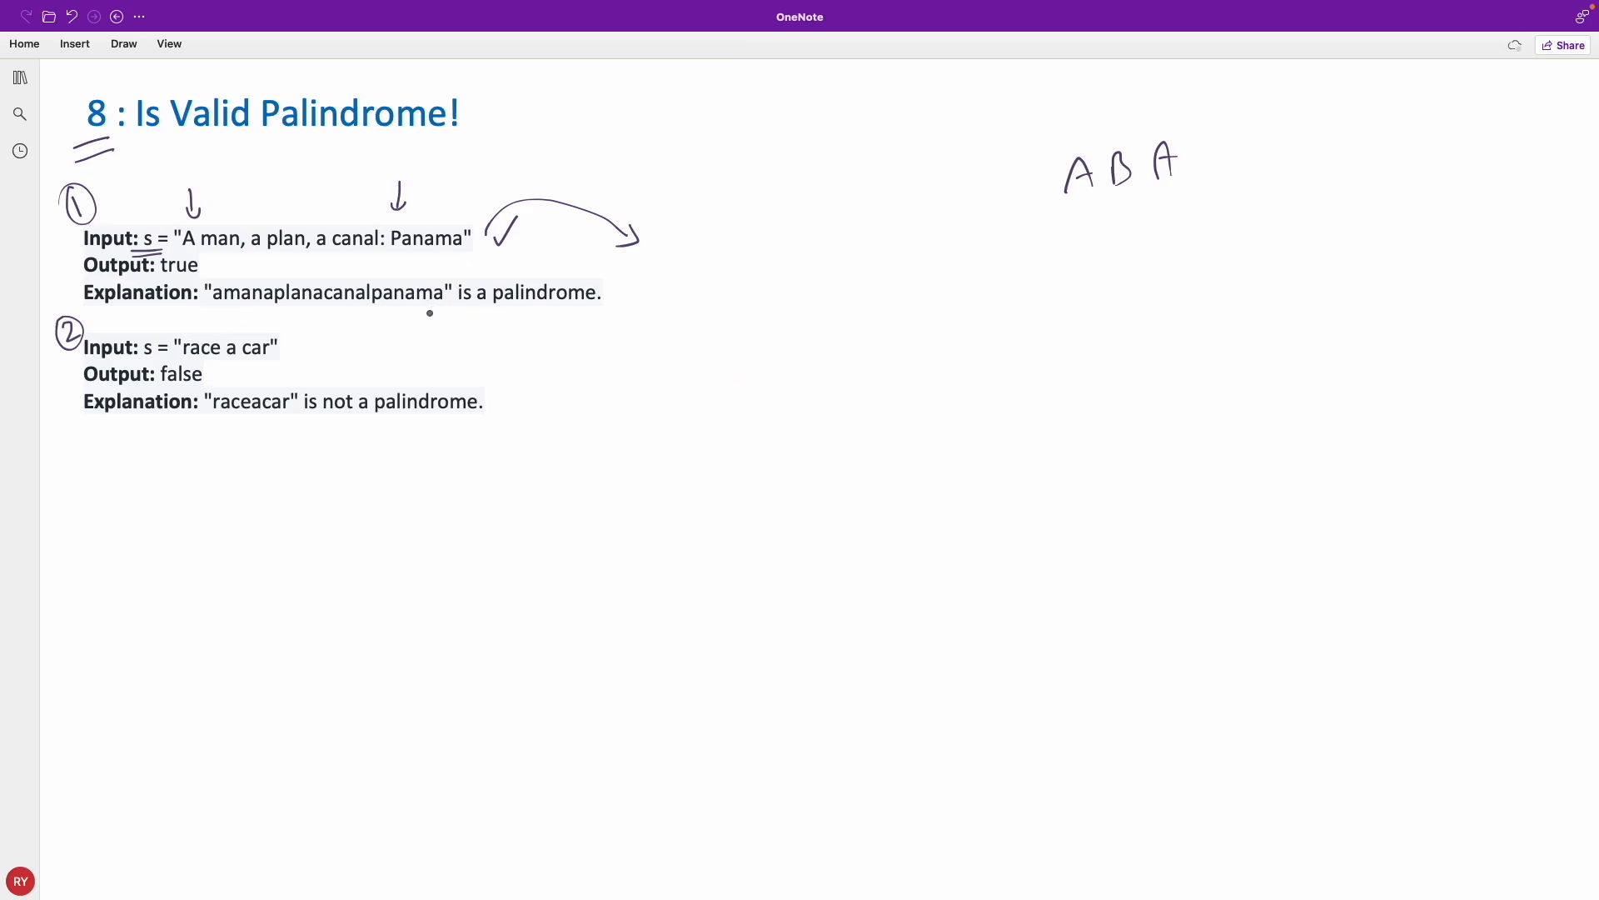
Draw doubled up arrows under both ends of the cleaned explanation string.
drag(215, 331, 215, 312)
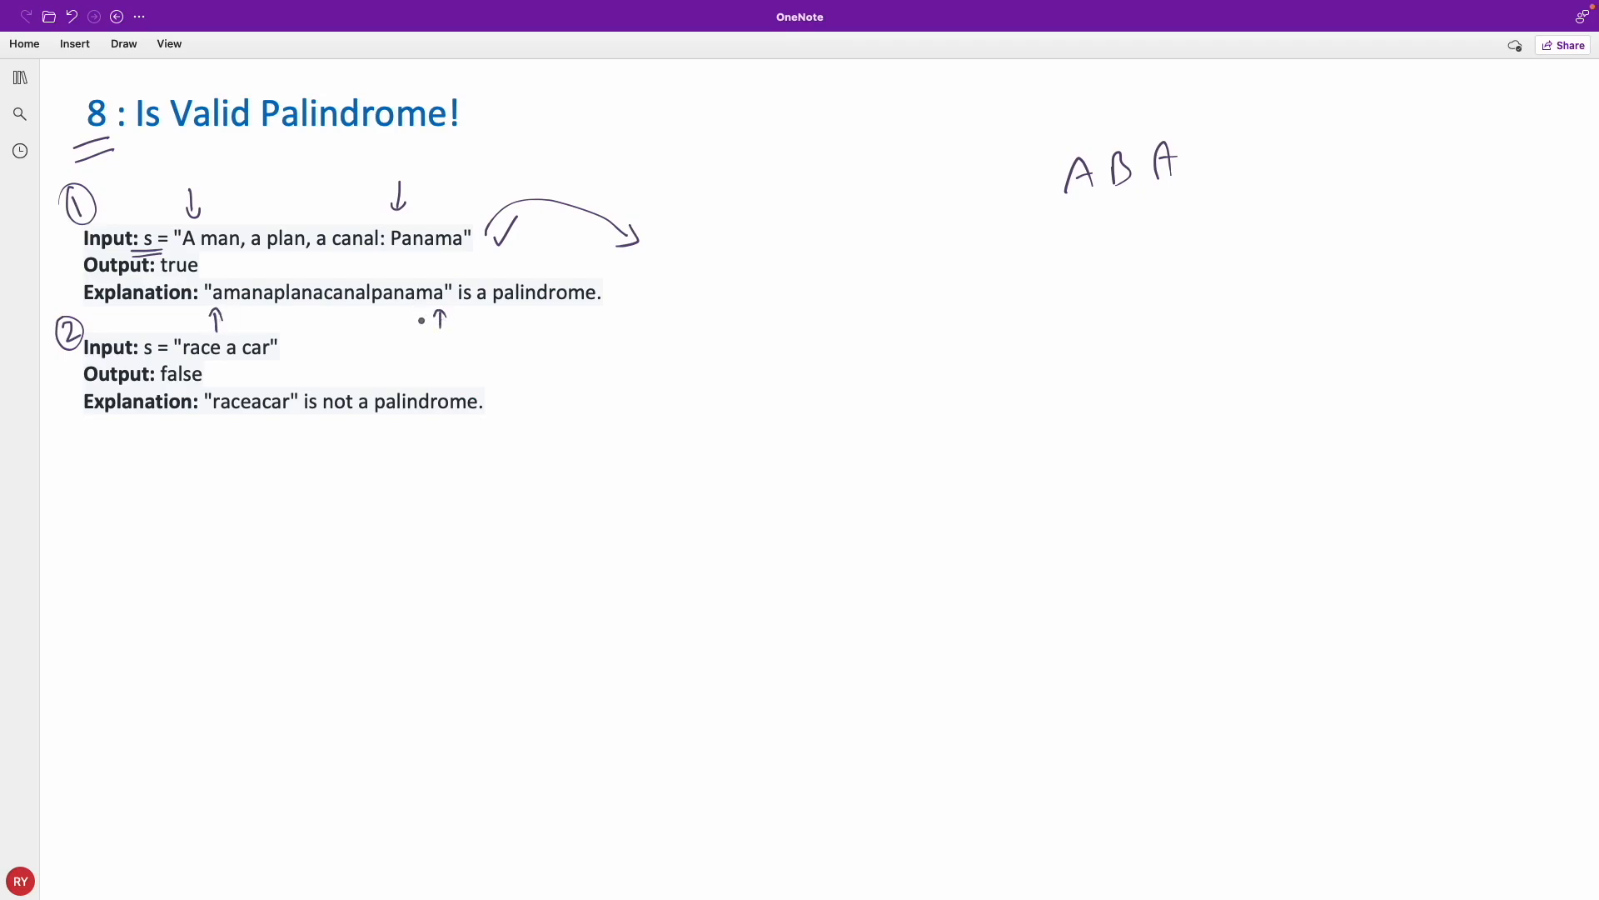
drag(235, 331, 233, 310)
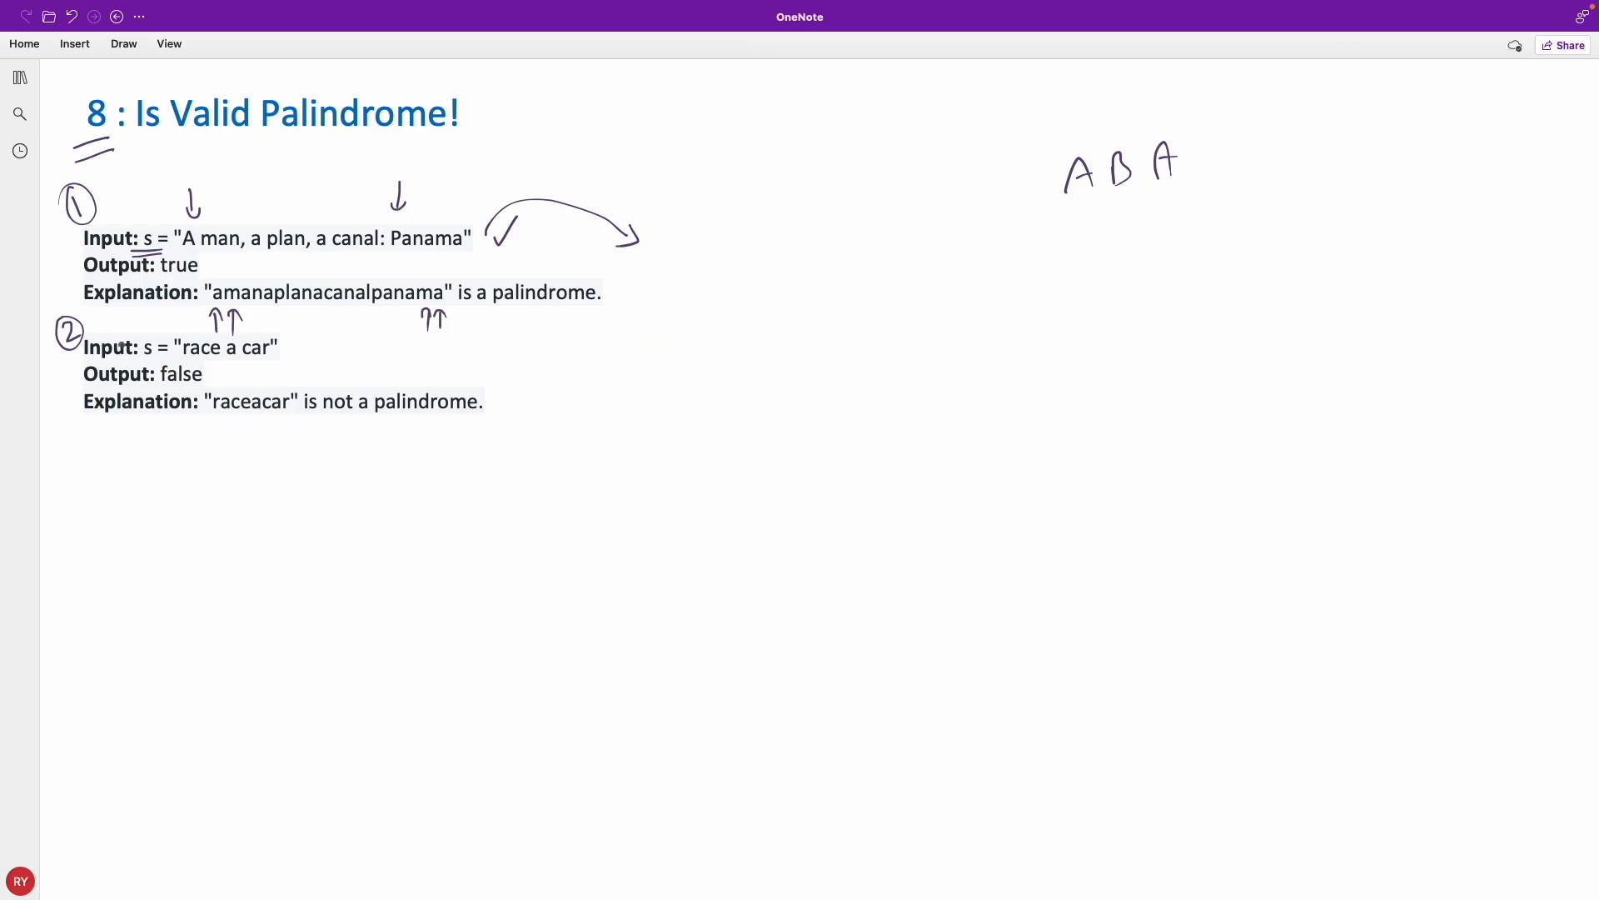
Bring the isPalindrome code beside the examples, underline 'str' and 'isalnum(c)', and arrow c.
click(515, 413)
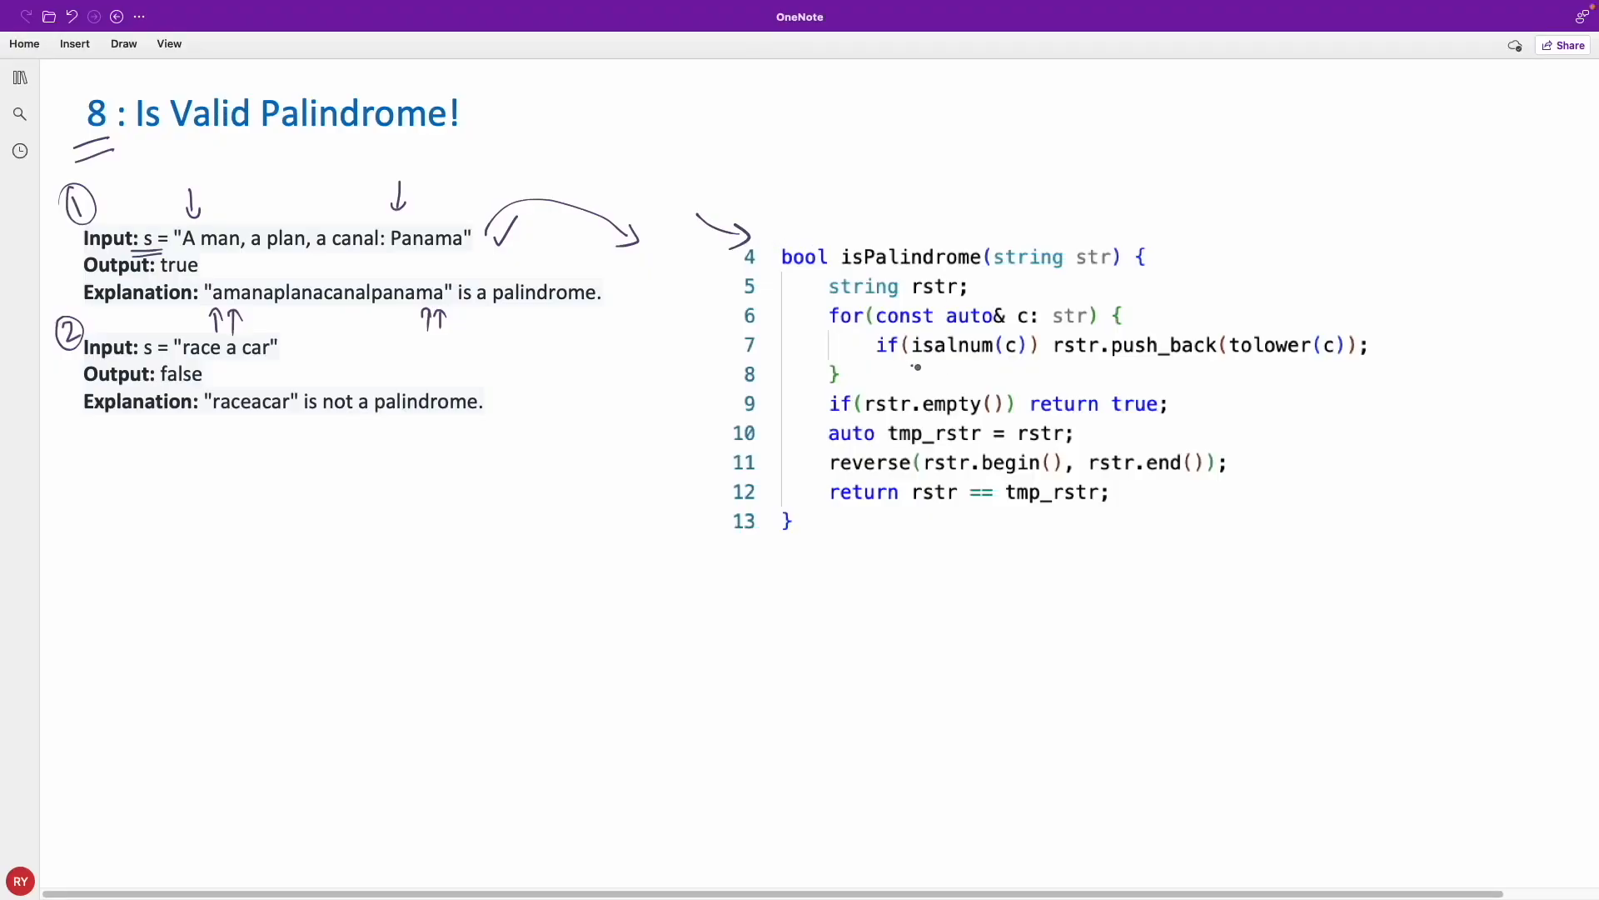
drag(913, 365, 1002, 364)
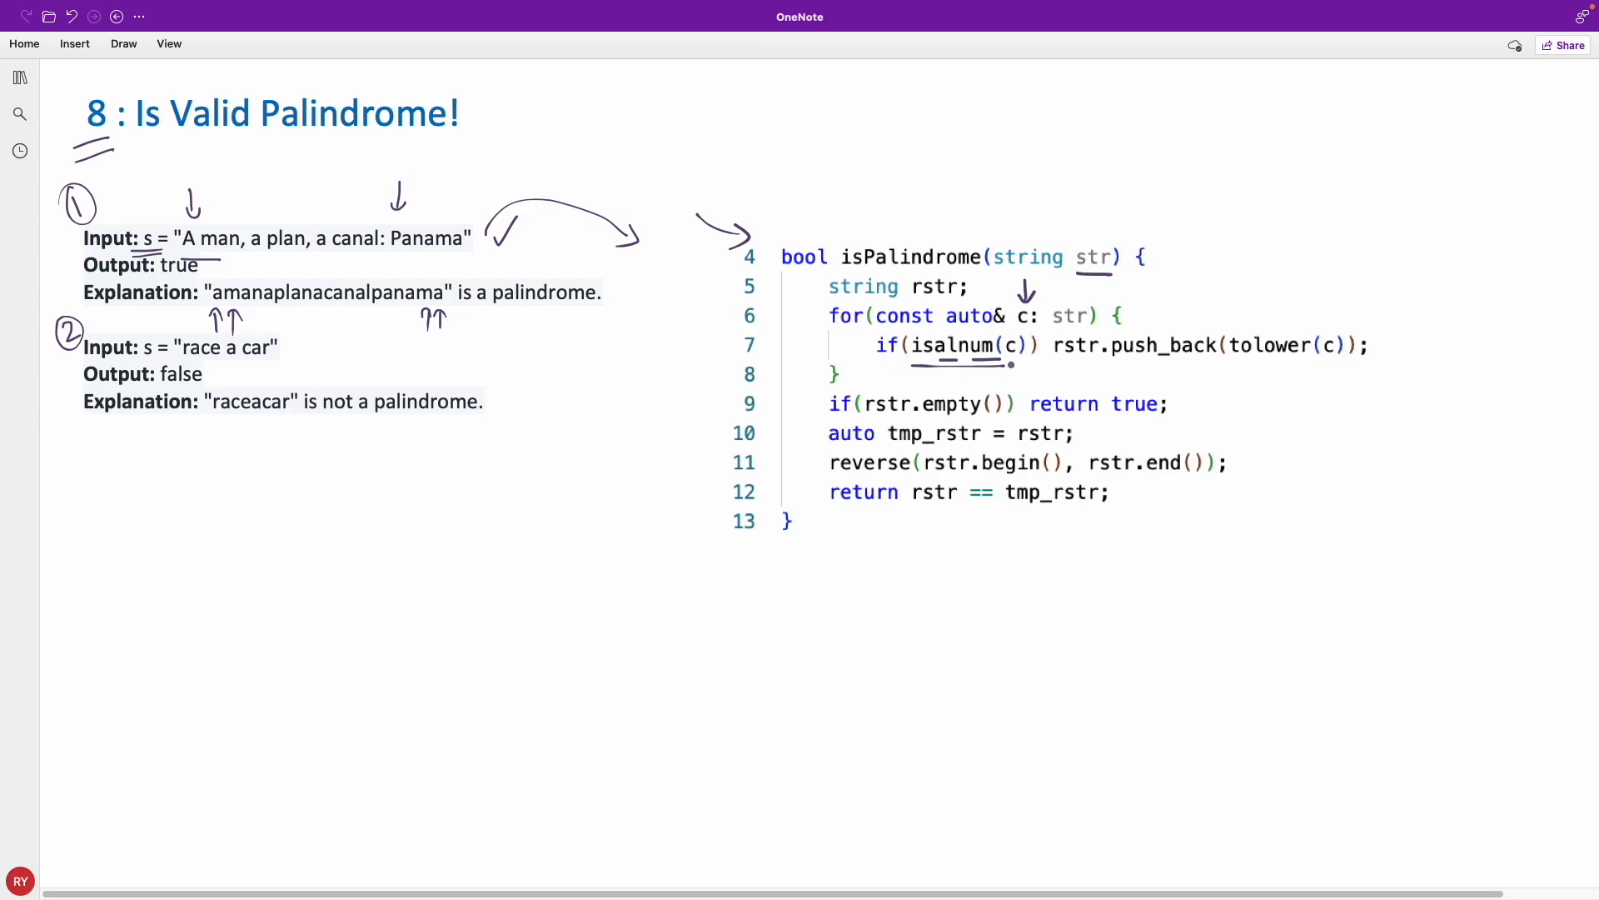
drag(1018, 375, 1011, 362)
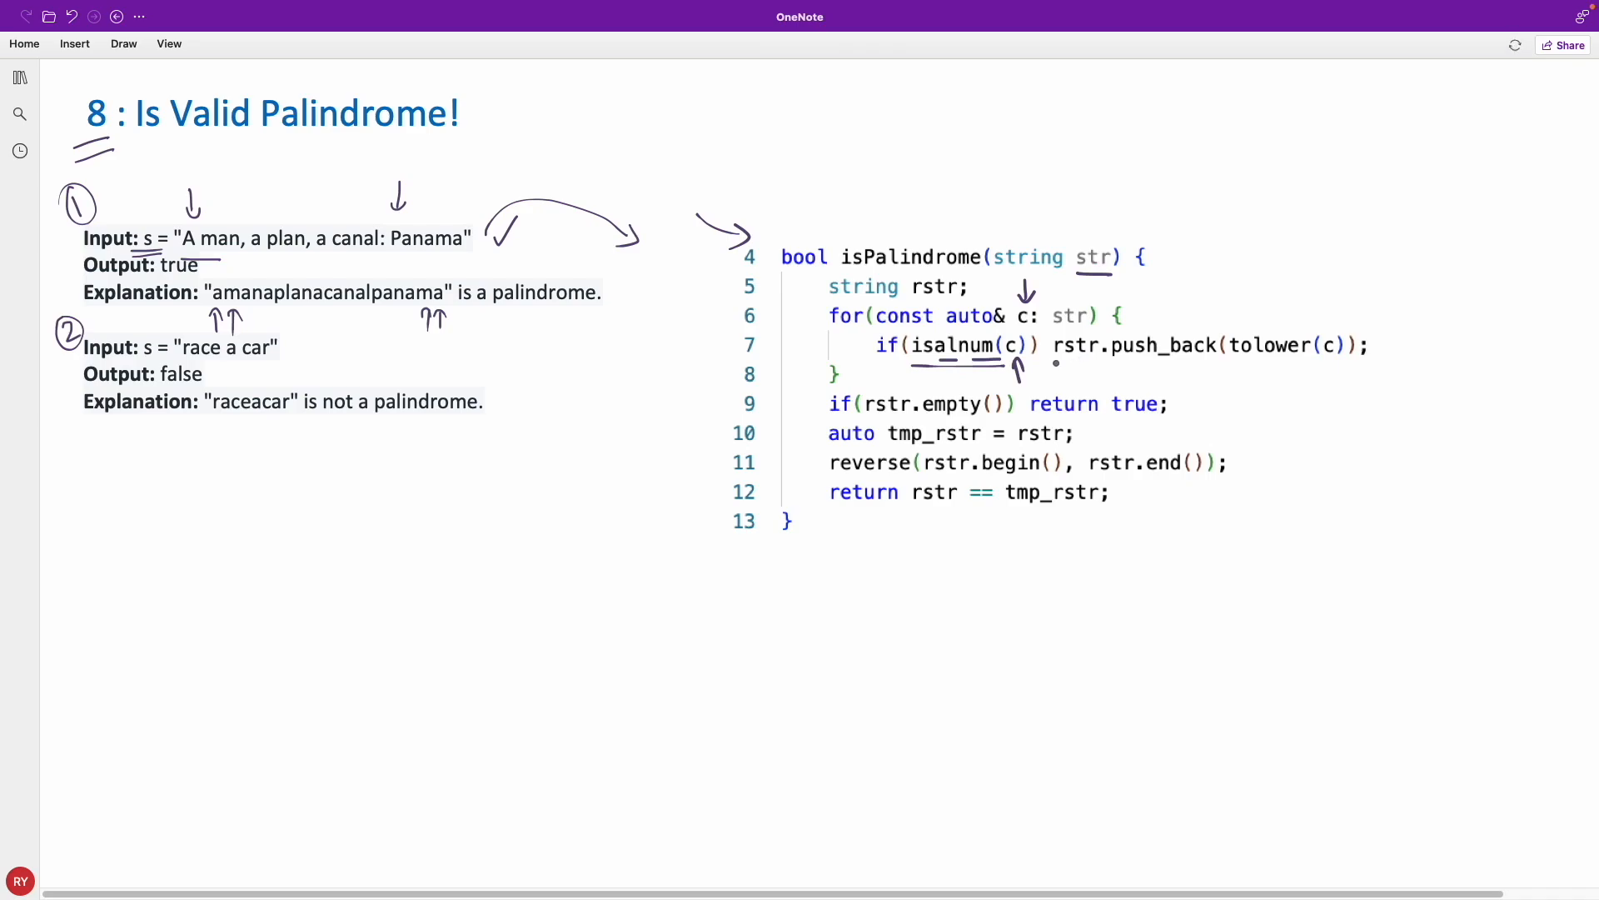
Arrow the push_back and tolower calls and tick the rstr declaration and the loop body line.
drag(1051, 367, 1092, 363)
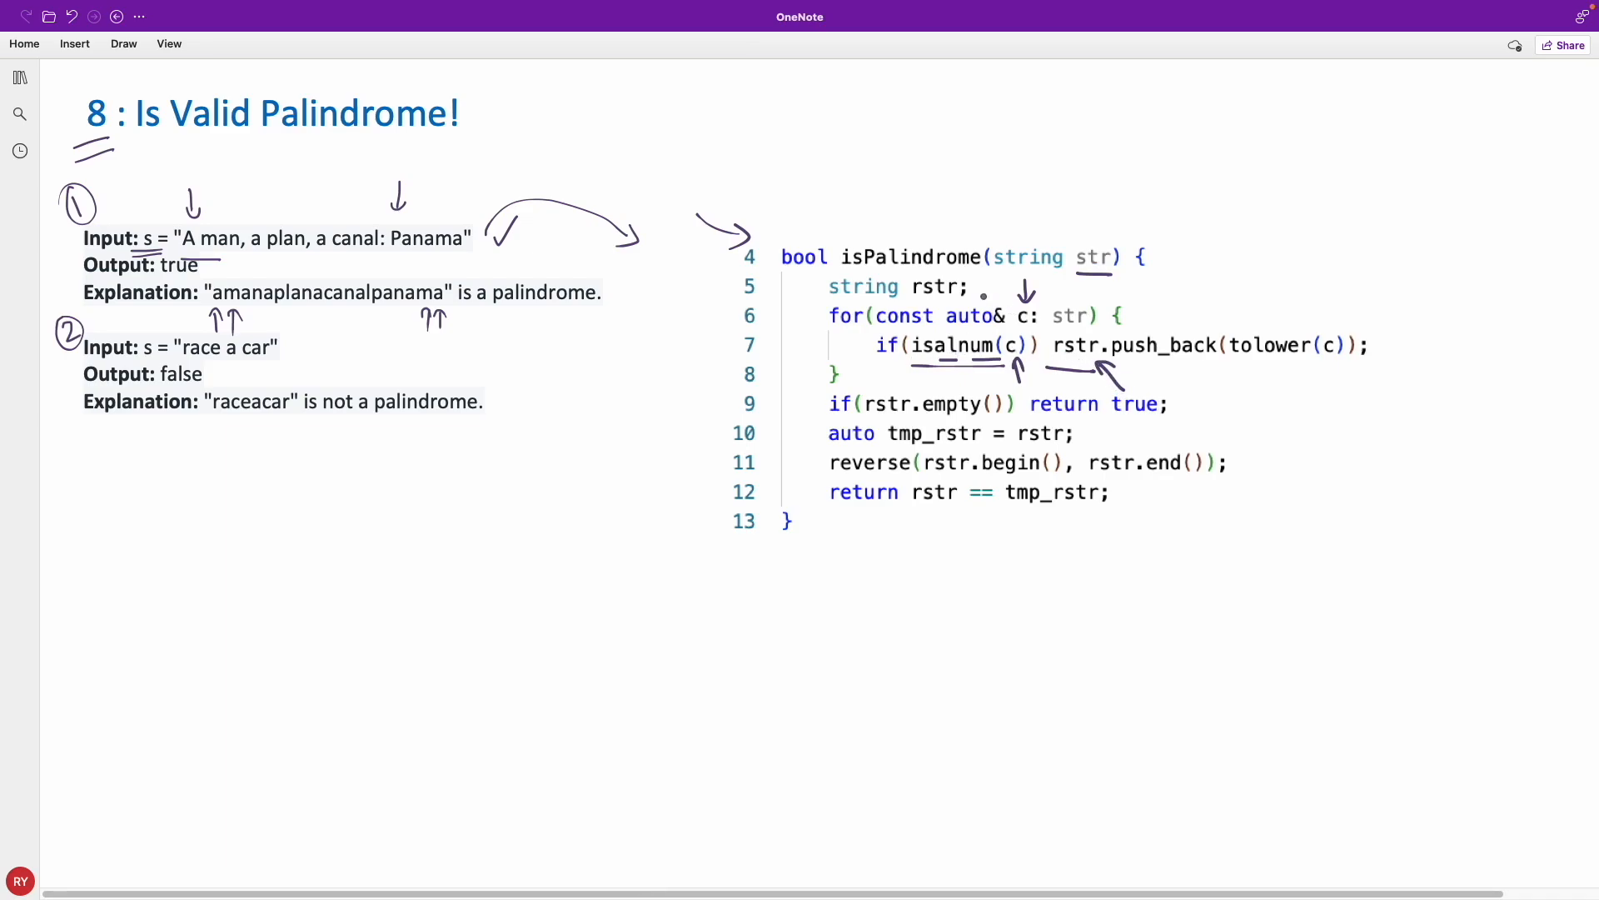
drag(985, 301, 1004, 275)
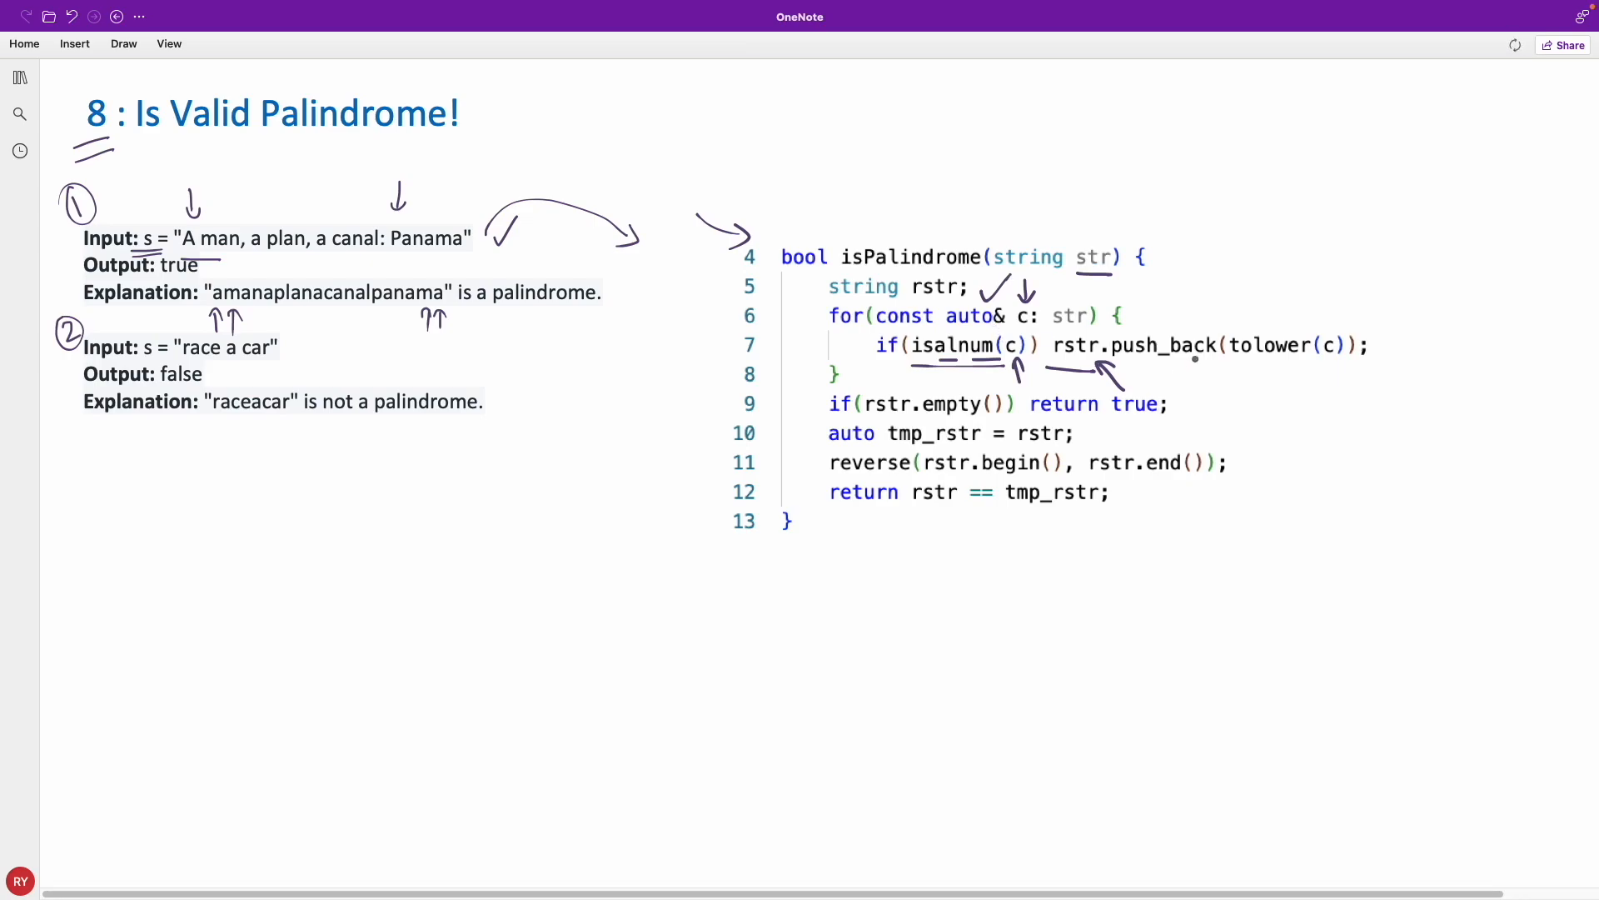
drag(1273, 275, 1265, 321)
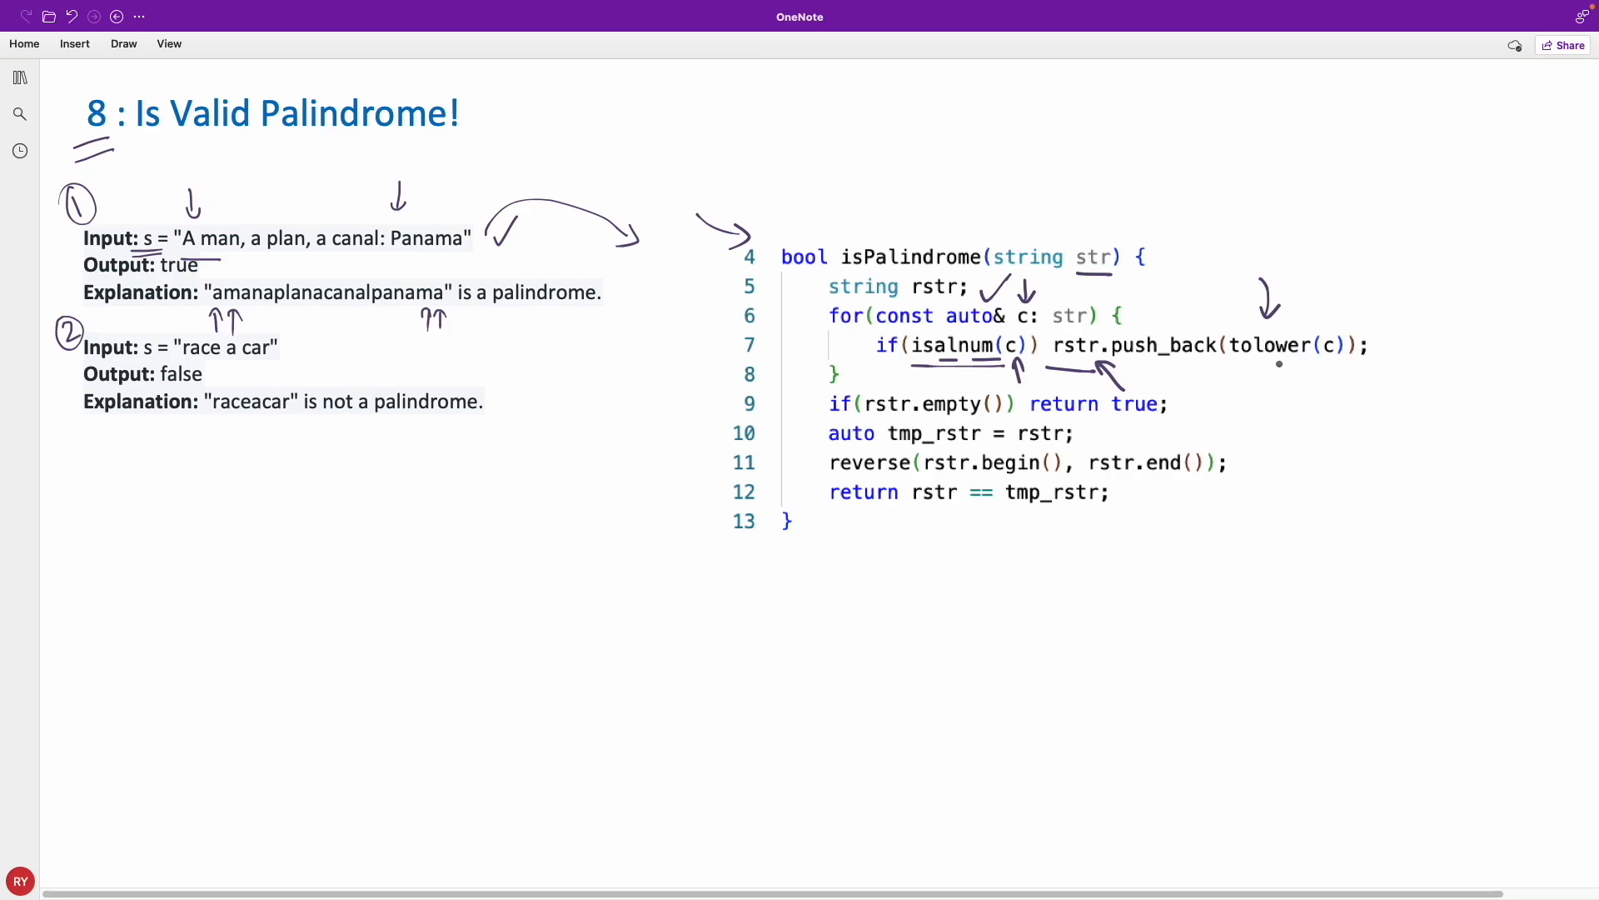
mouse_move(1076, 523)
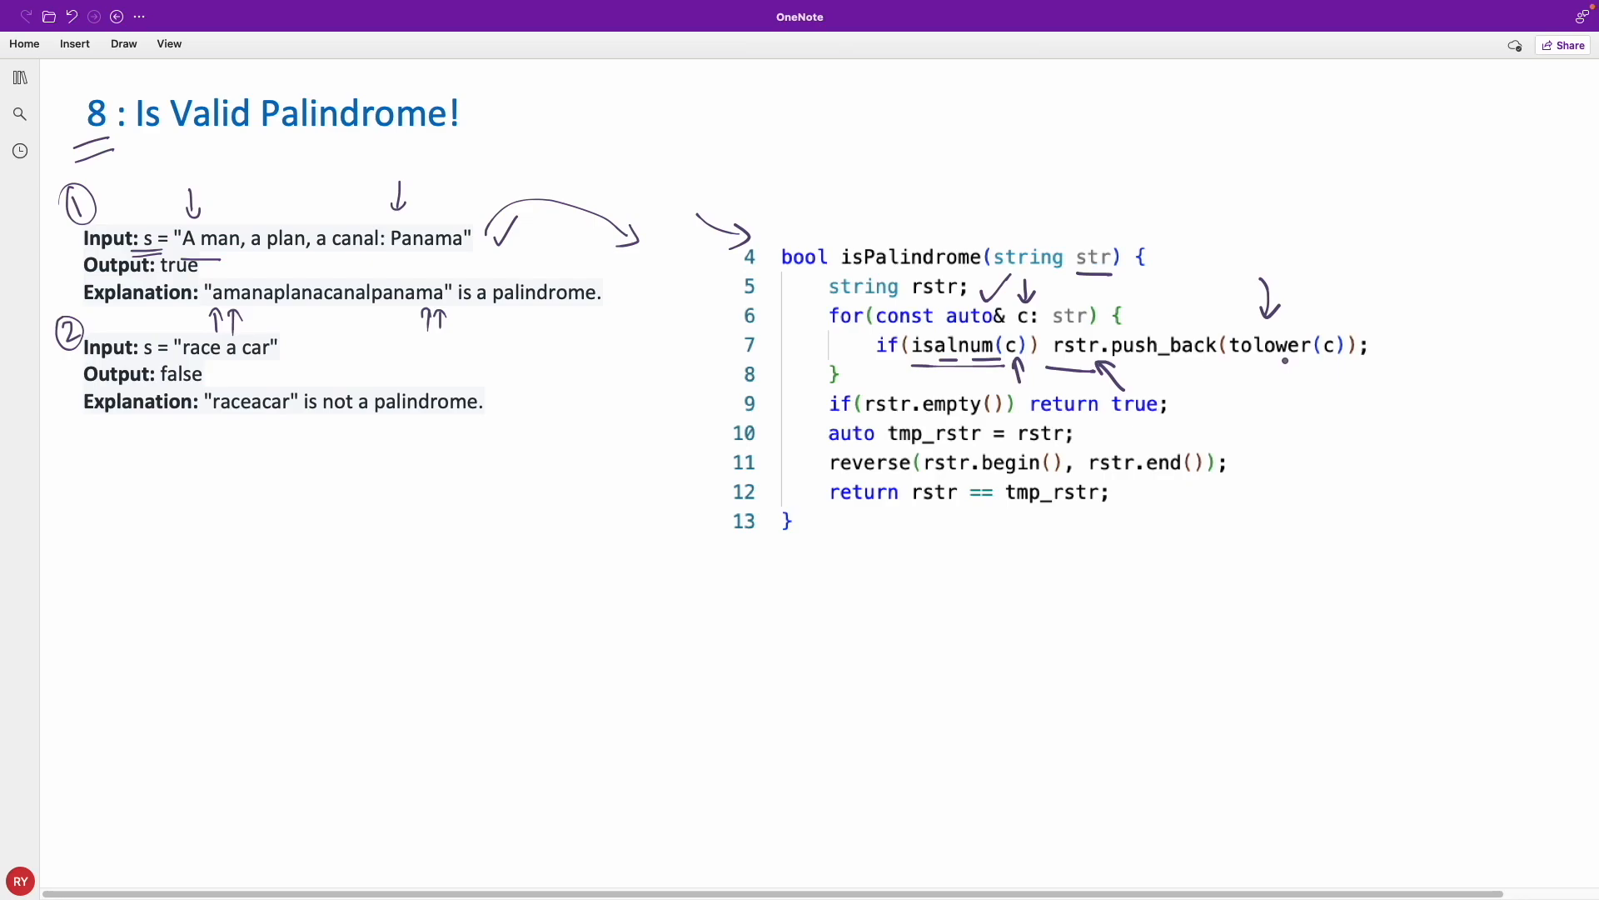
drag(1378, 347, 1427, 321)
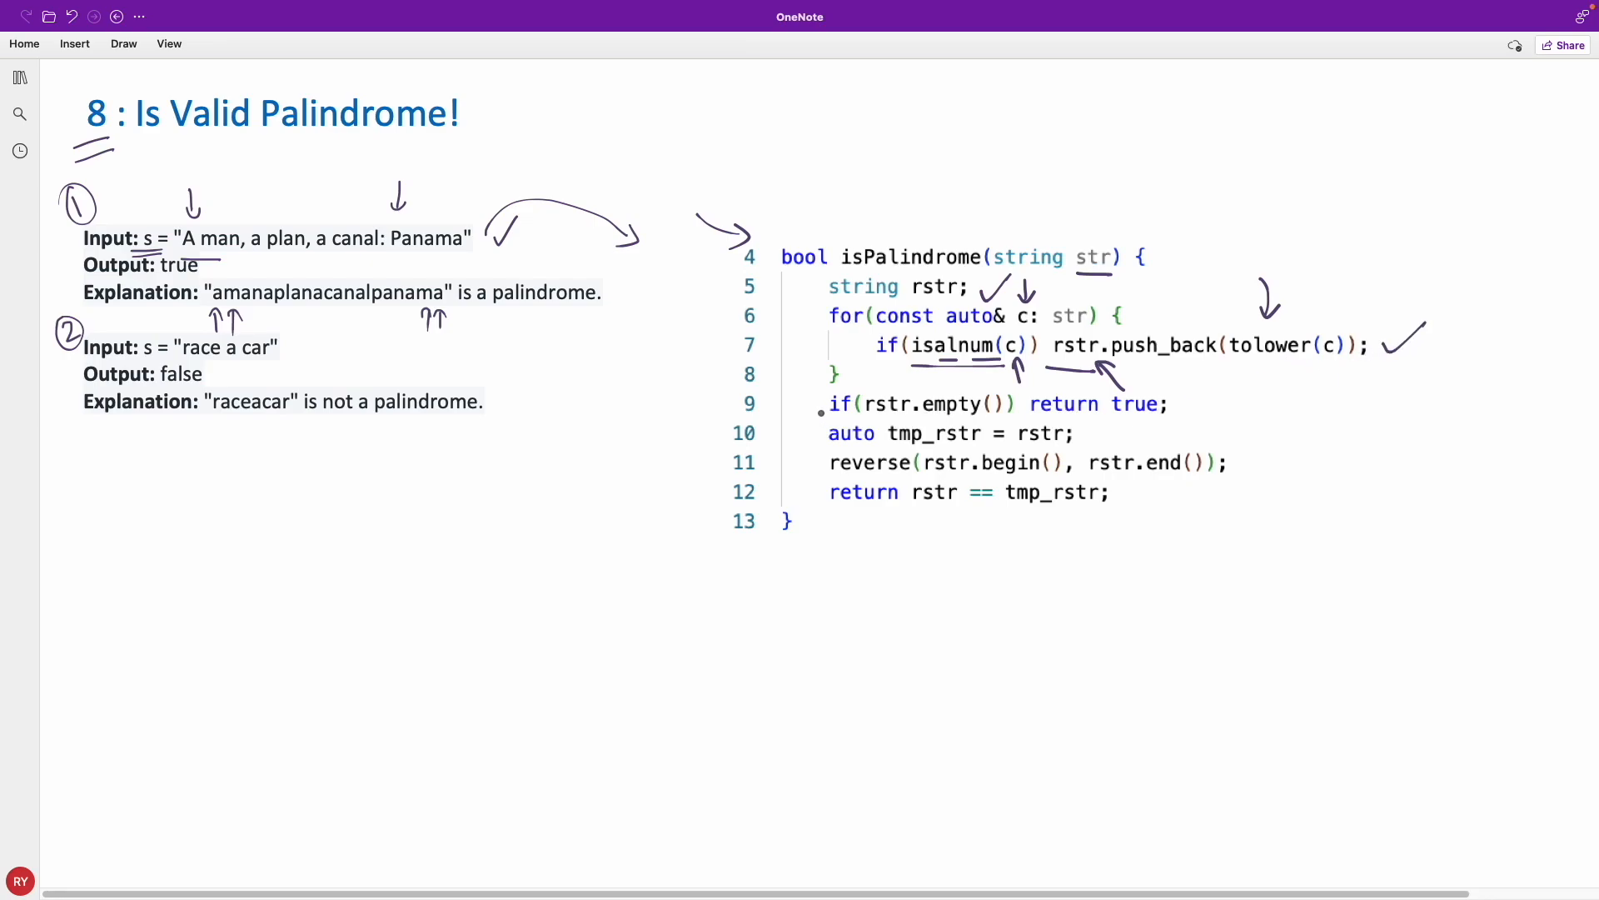
Arrow the empty-string check on line 9, underline the copy and return comparison, and write 'T / F'.
drag(780, 408, 816, 408)
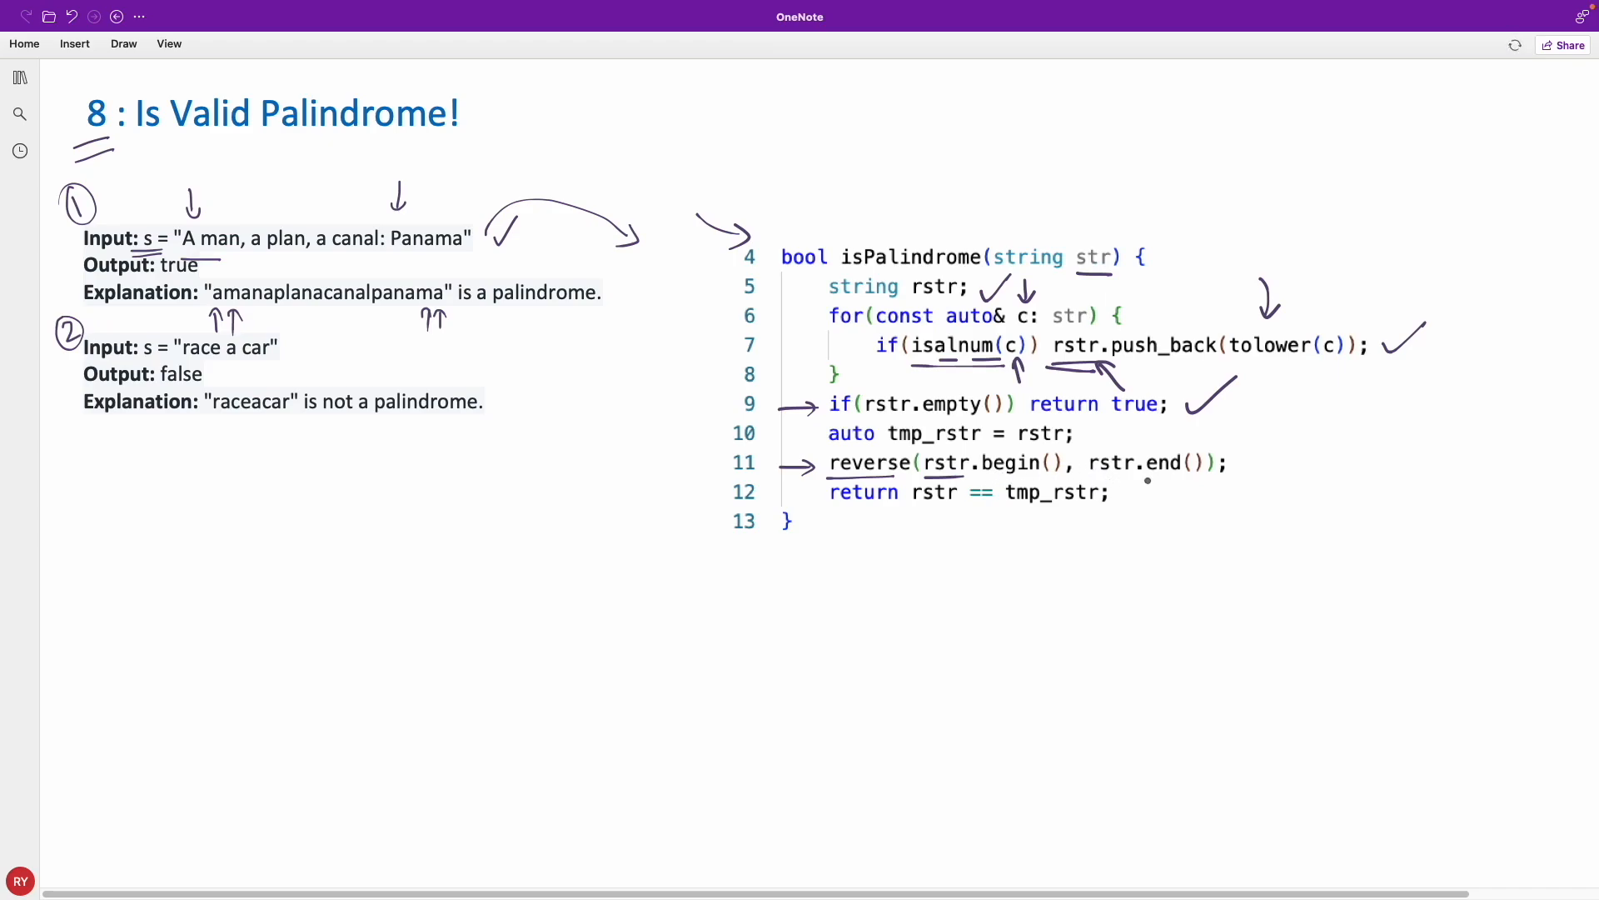
drag(1004, 513, 1089, 509)
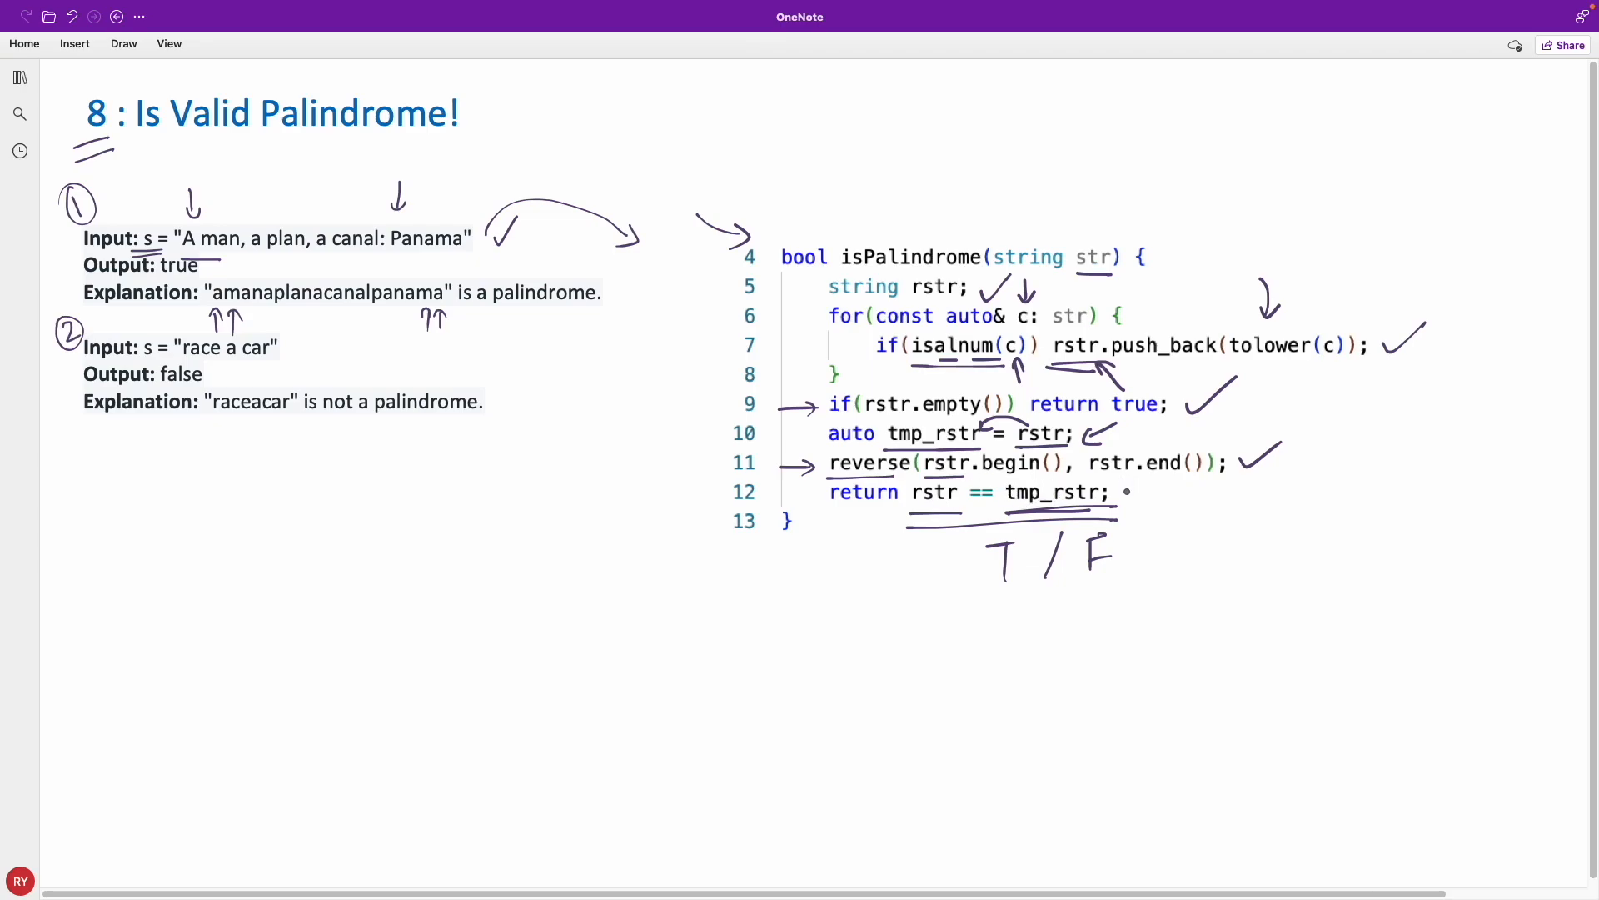
Tick the return line and the cleaned explanation string, then start writing 'A ↔ Z' and 'a →'.
drag(1116, 500, 1183, 481)
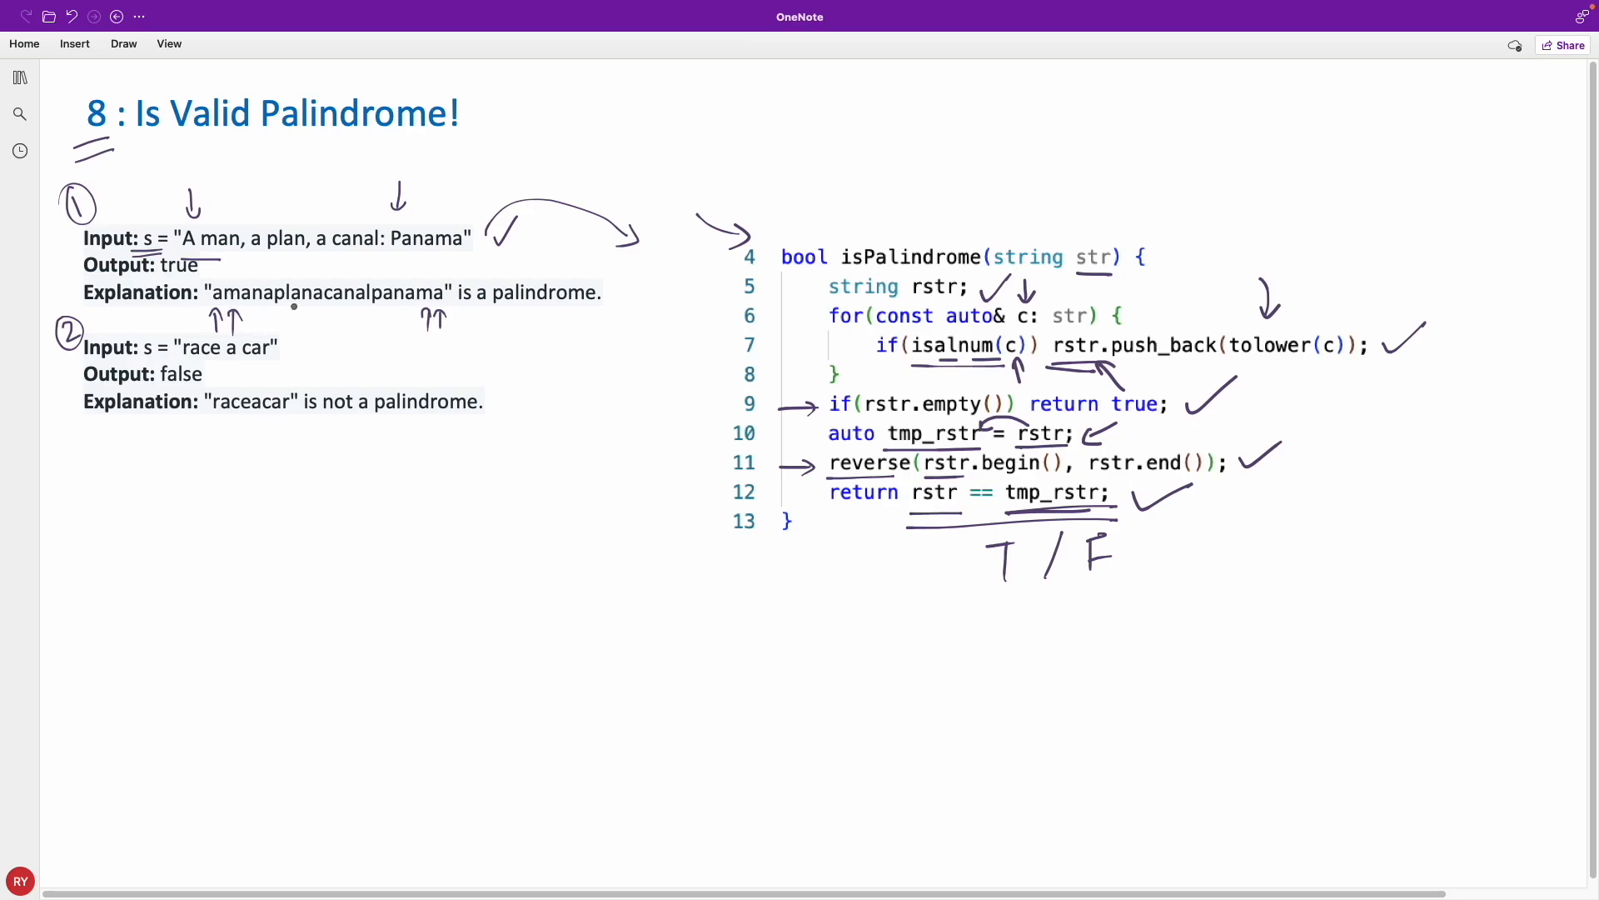
drag(319, 328, 370, 312)
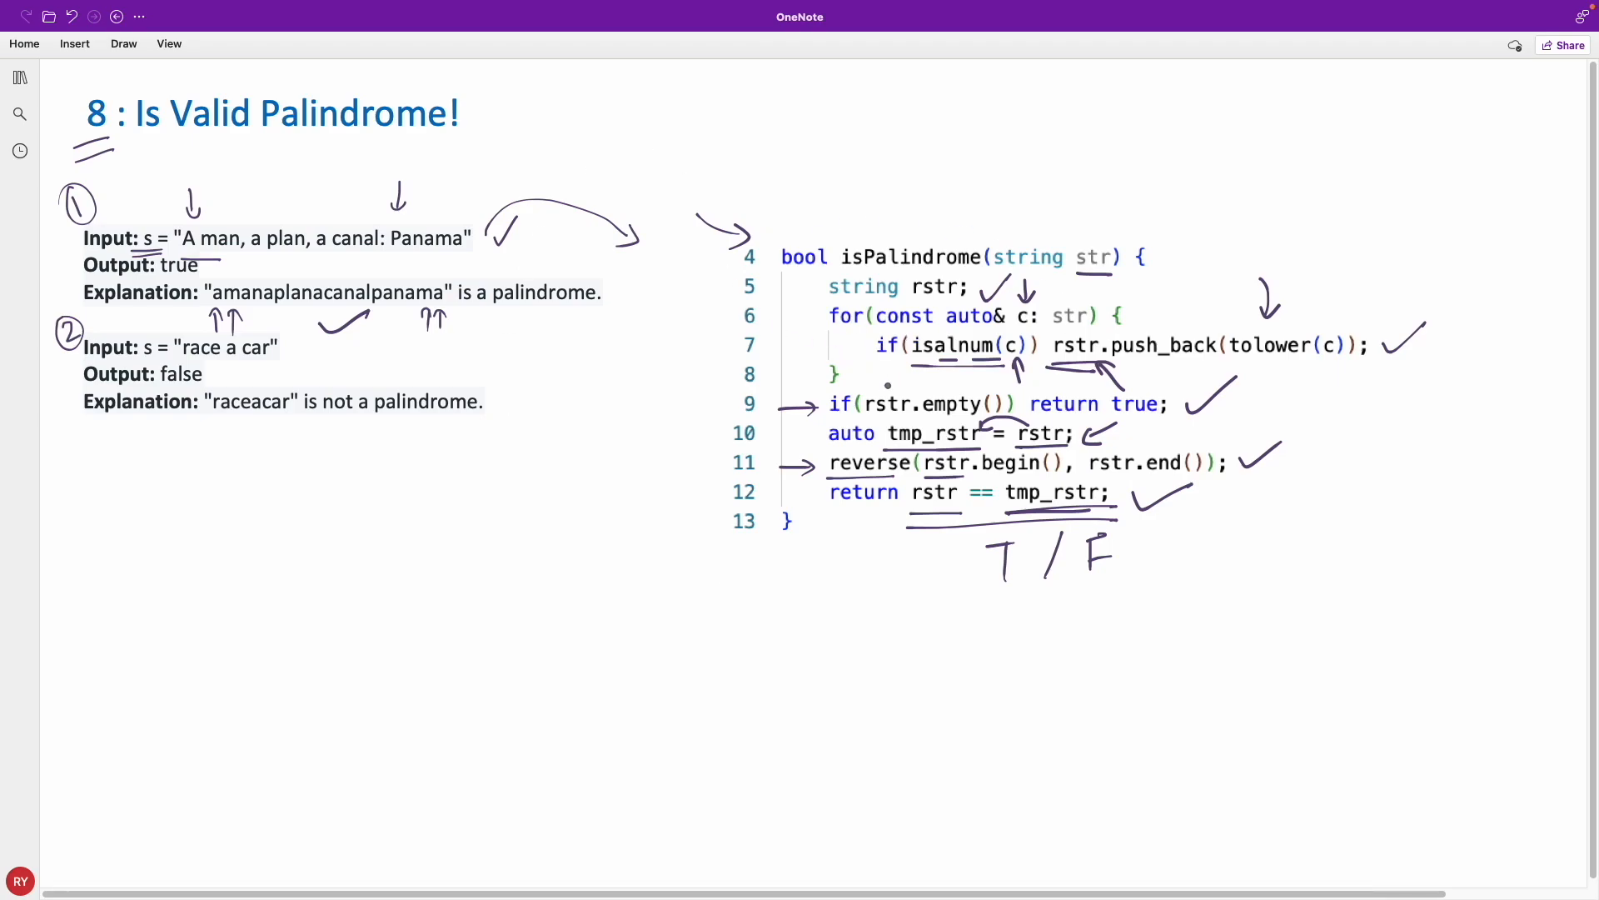
drag(893, 380, 923, 364)
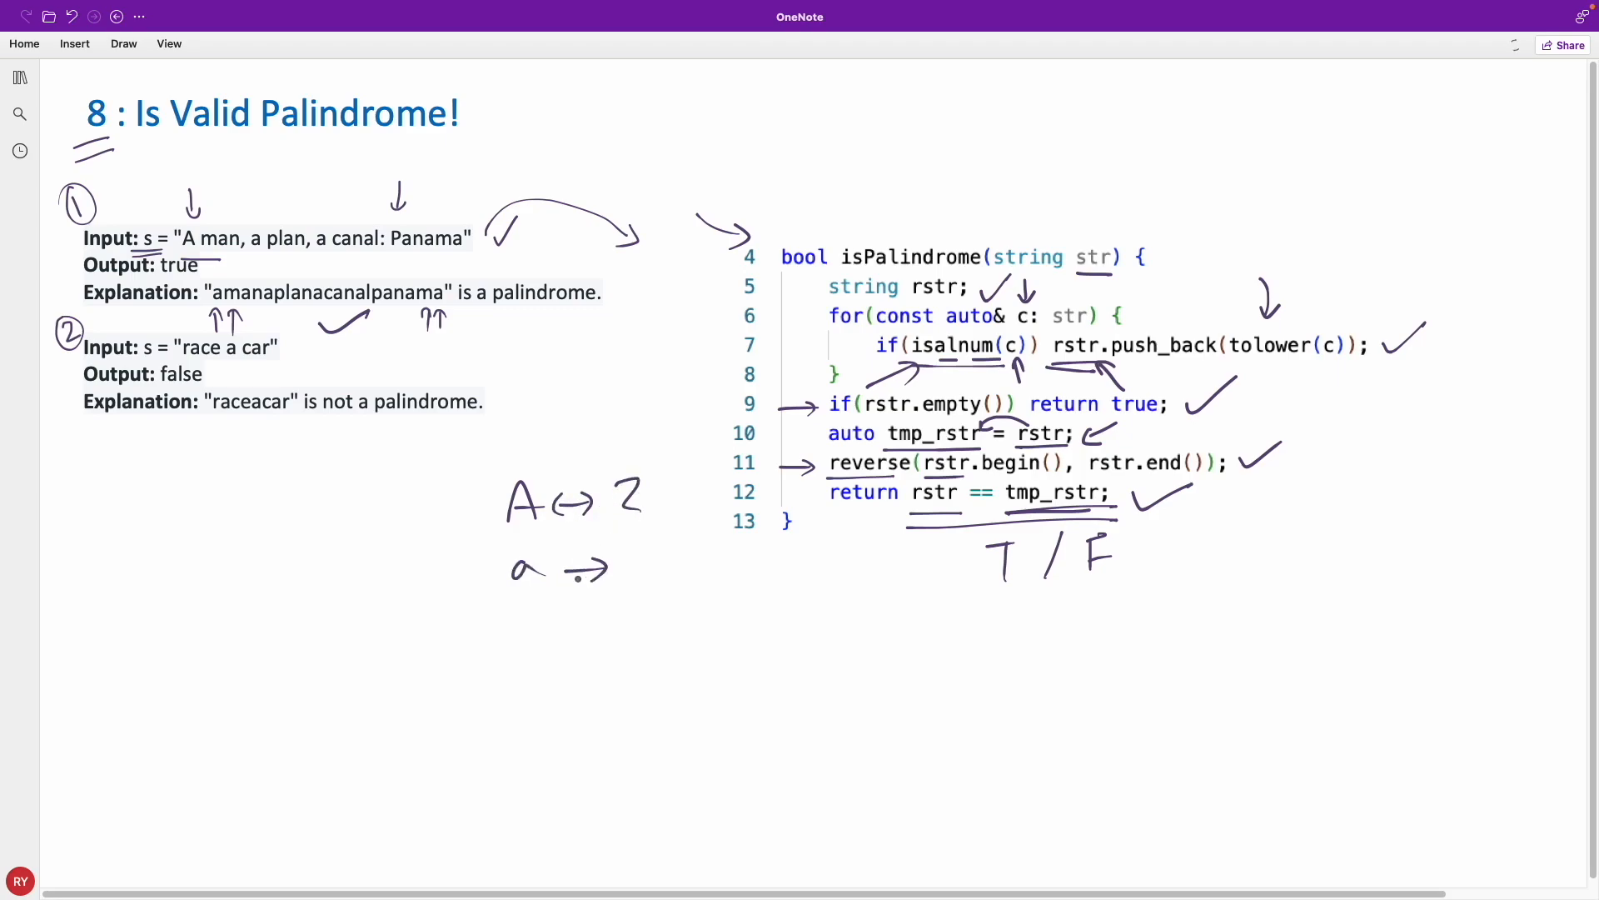
Finish 'a ↔ z' and '0 ↔ 9' ranges and link a boxed '0:0' example to the code with curves.
drag(510, 628, 663, 628)
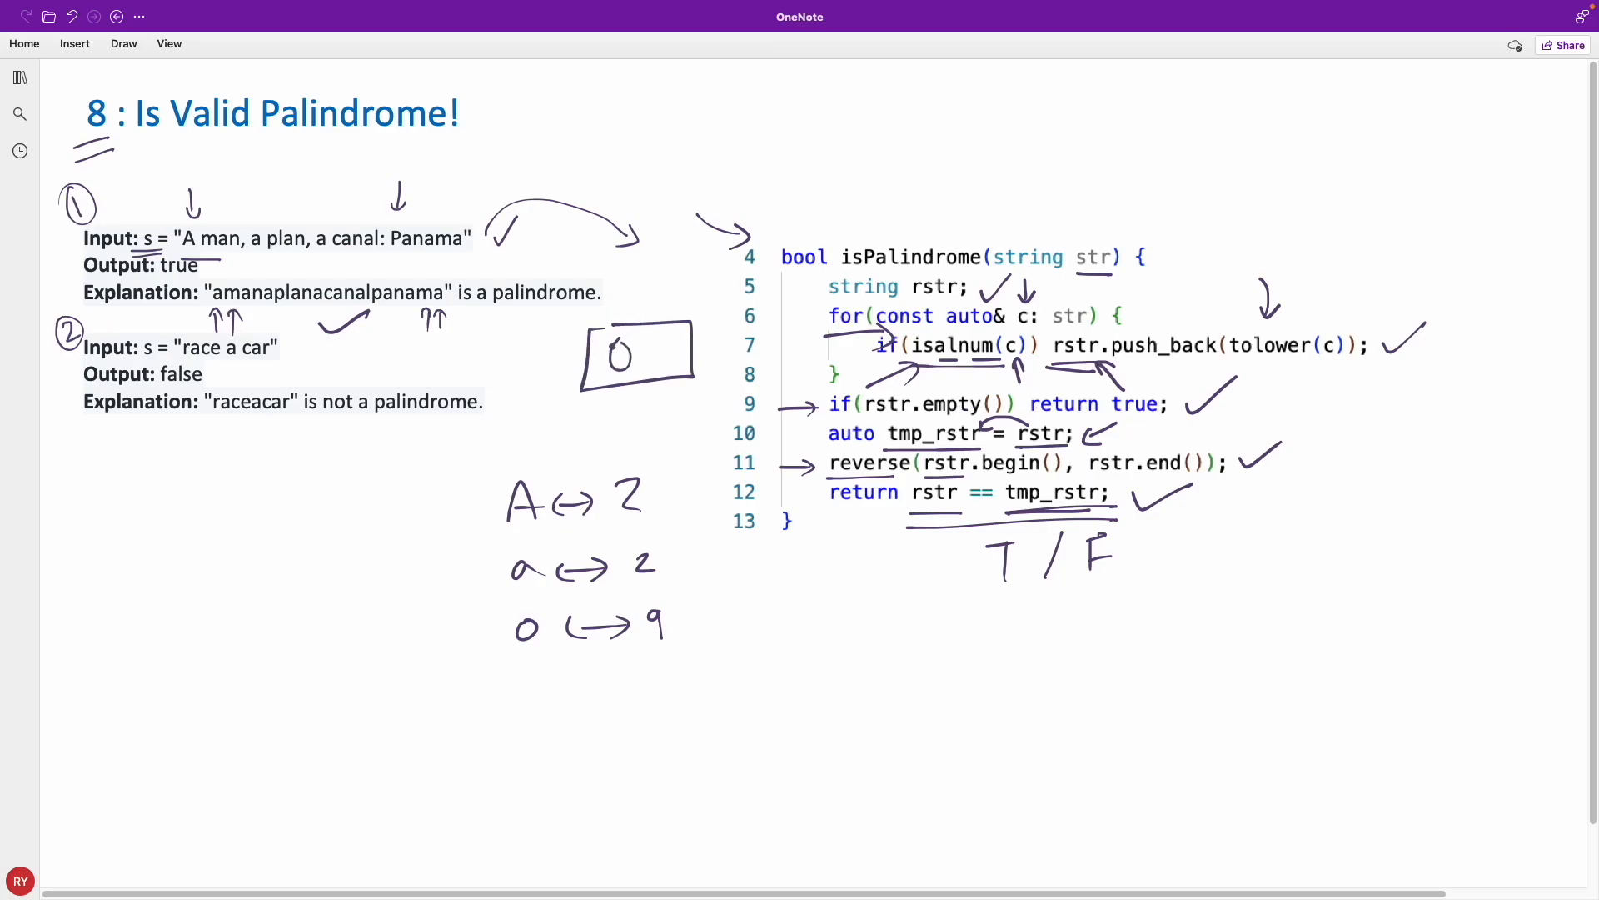
drag(628, 352, 658, 357)
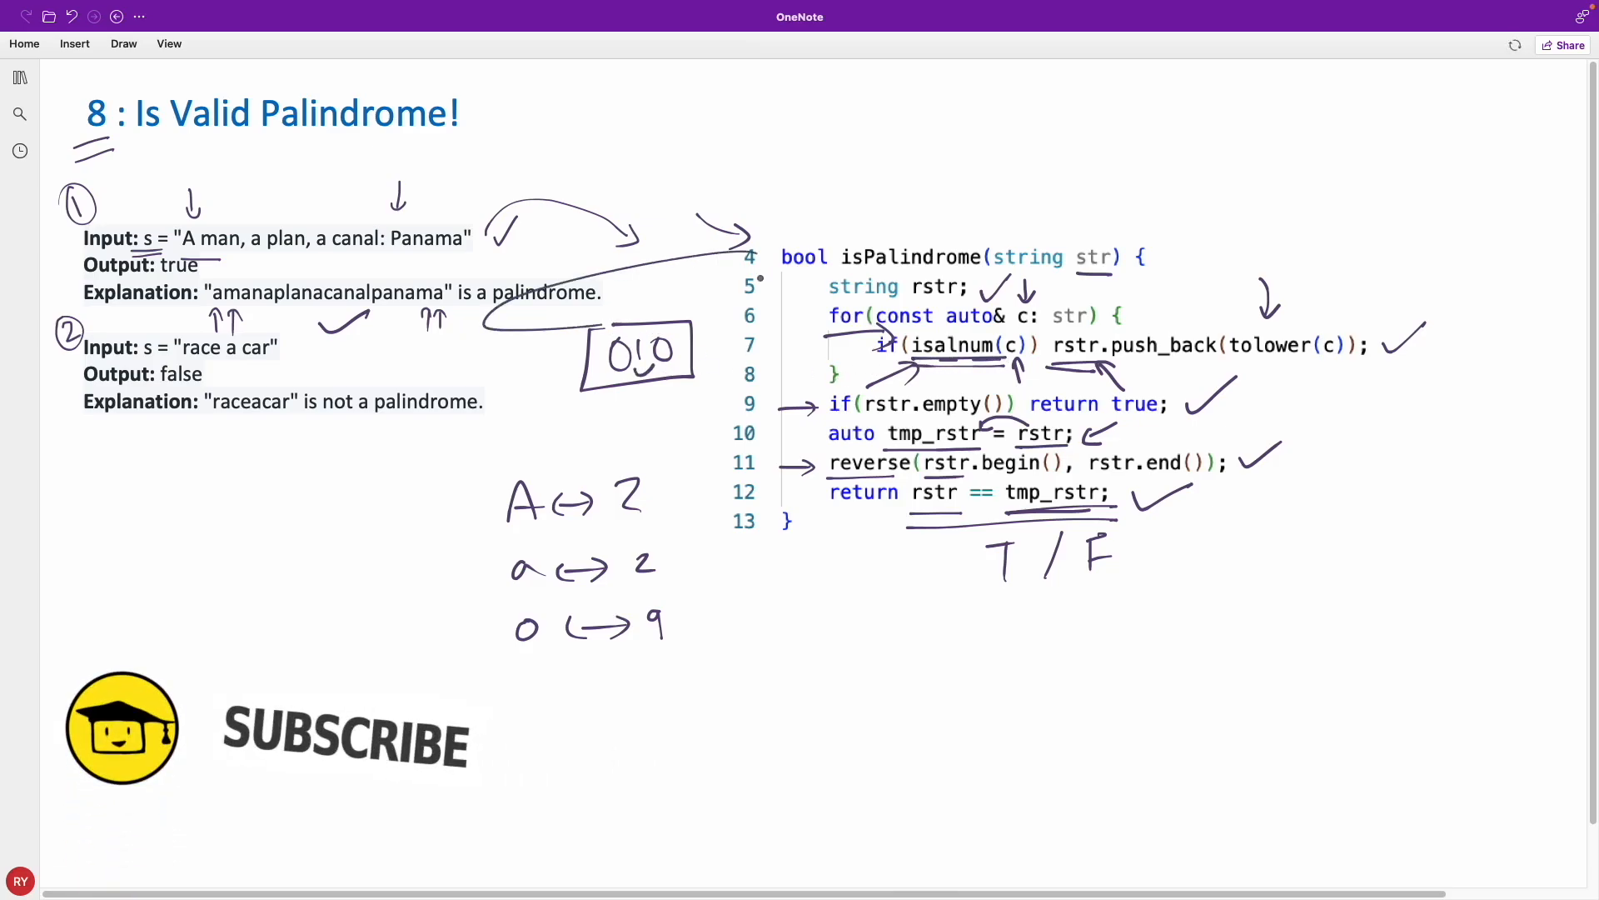
drag(653, 408, 673, 540)
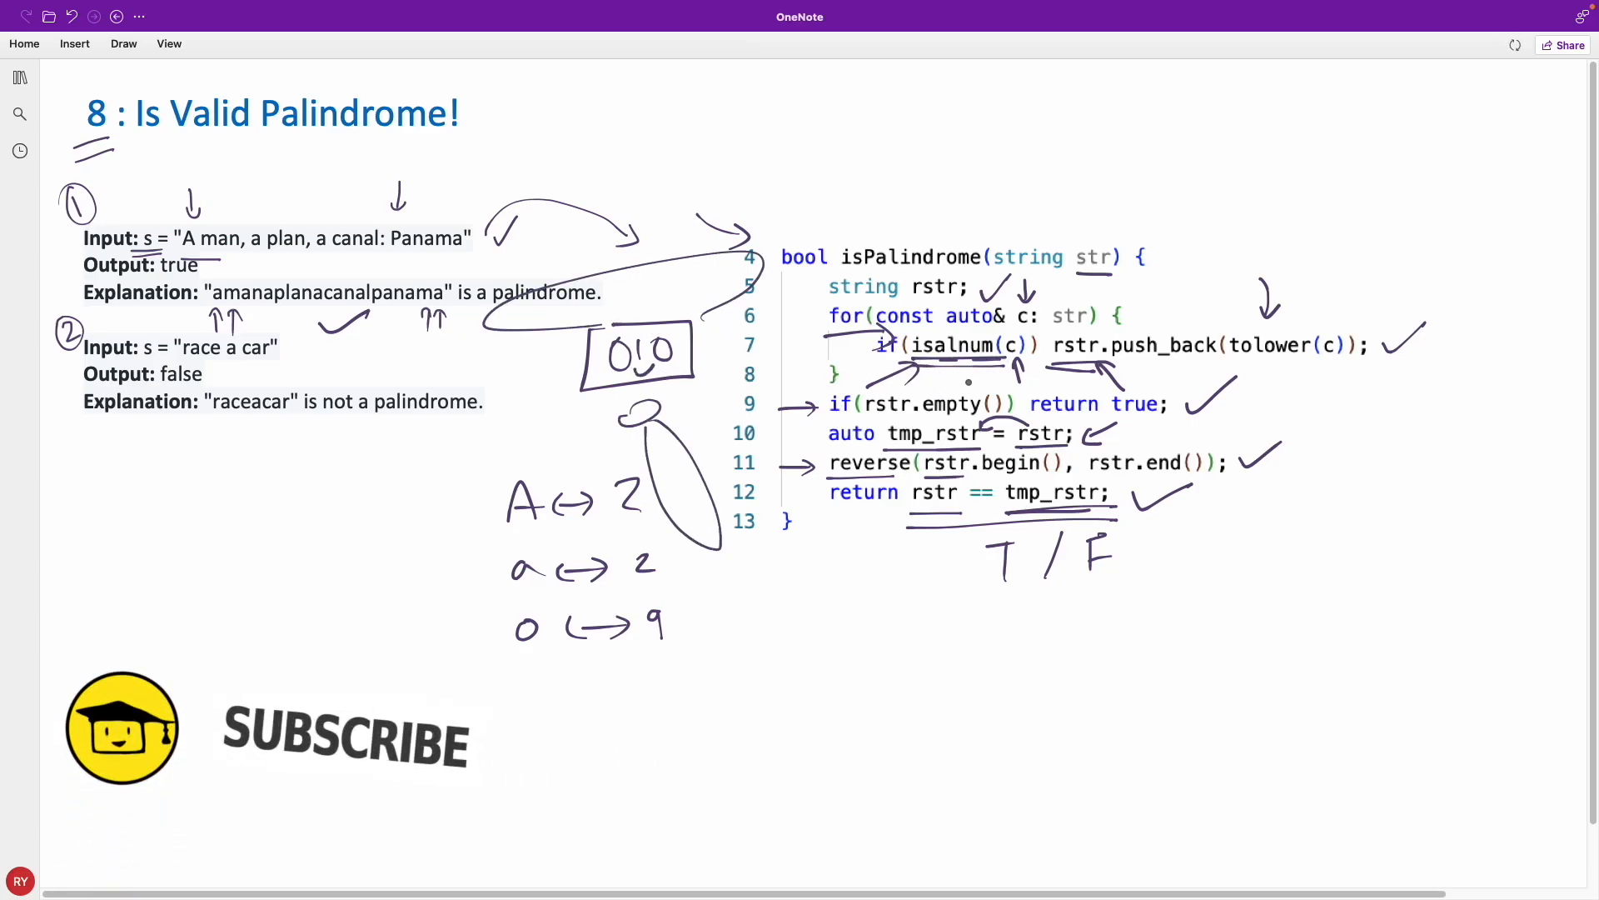